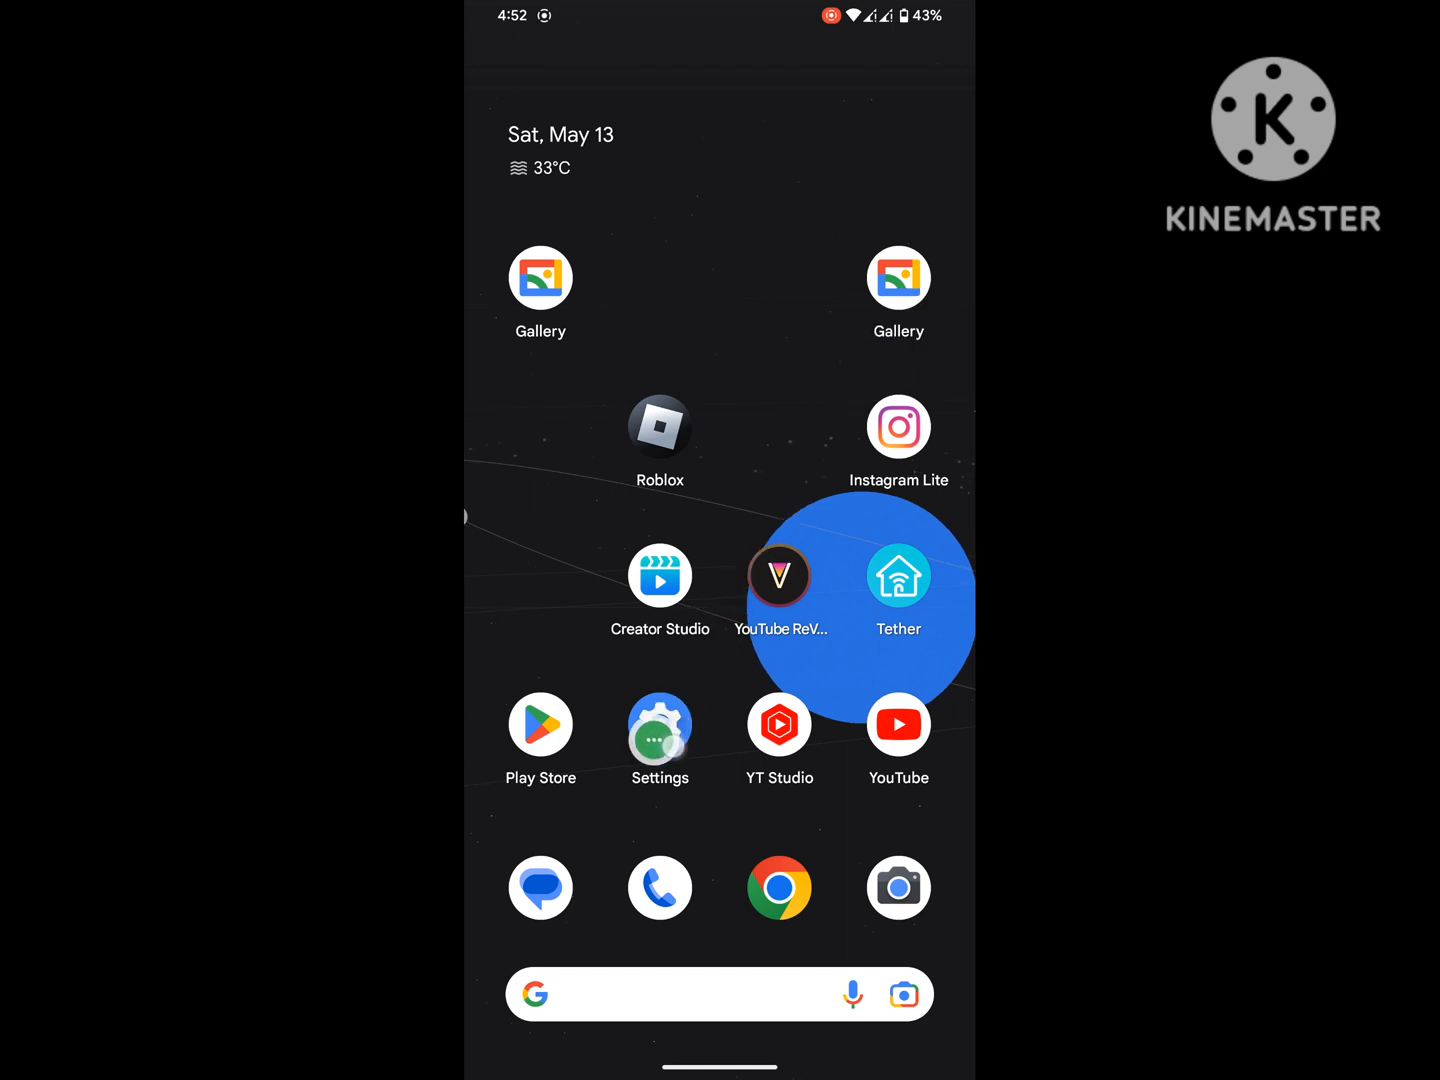
Show the full alphabetical list of all installed apps in Settings > Apps
click(660, 724)
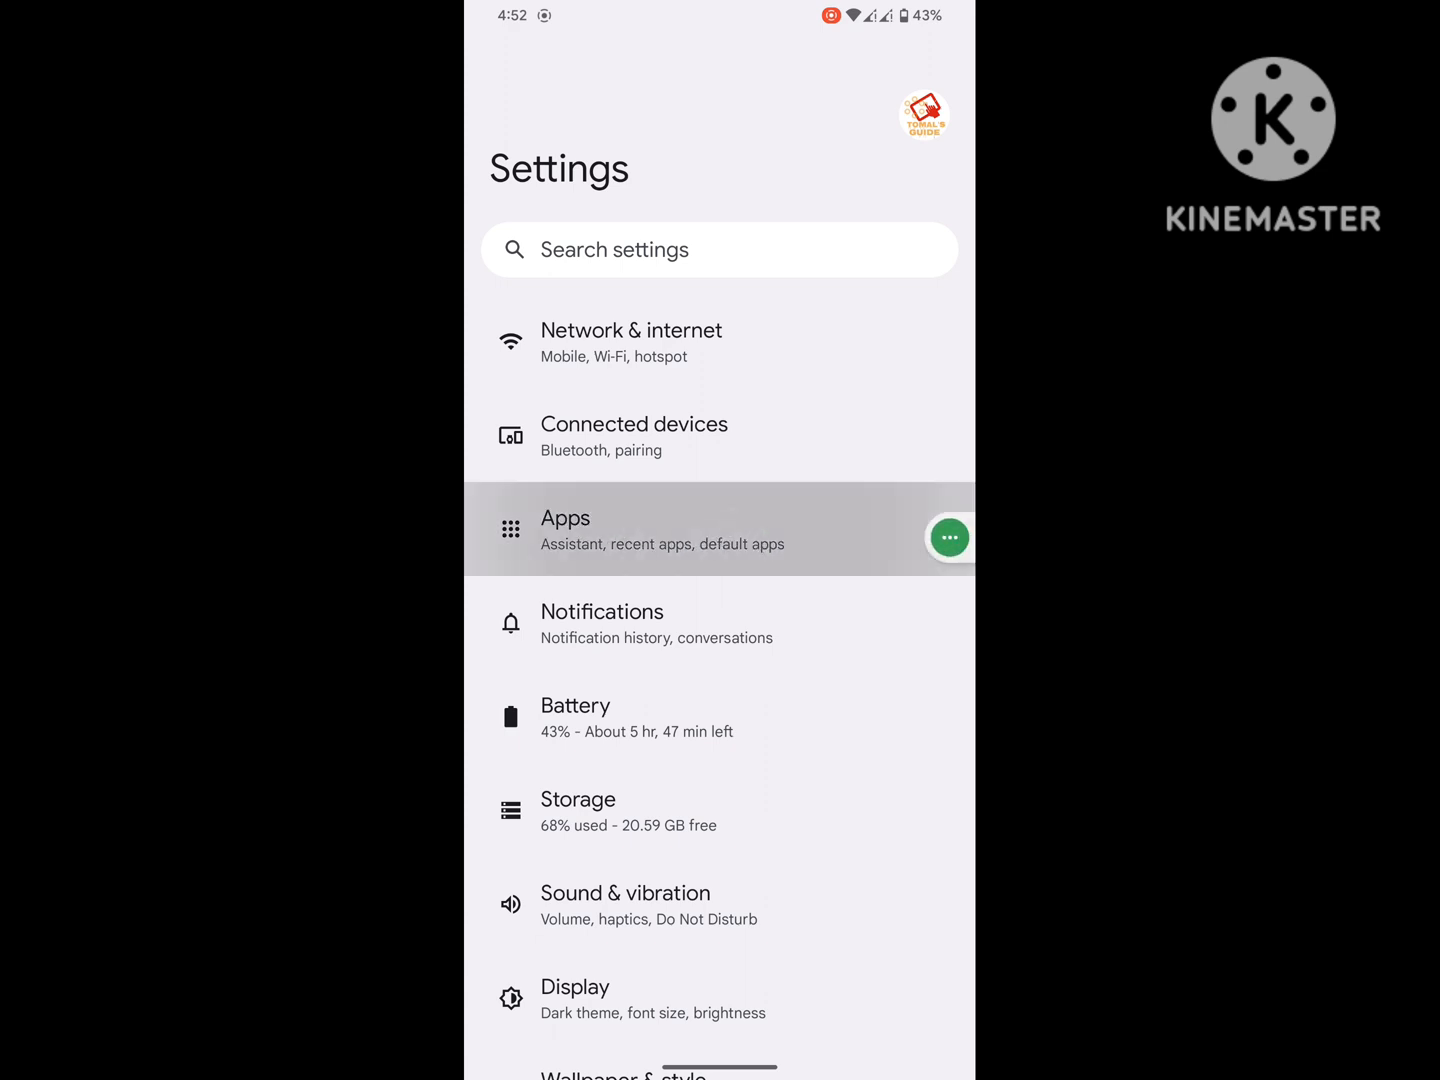
click(662, 530)
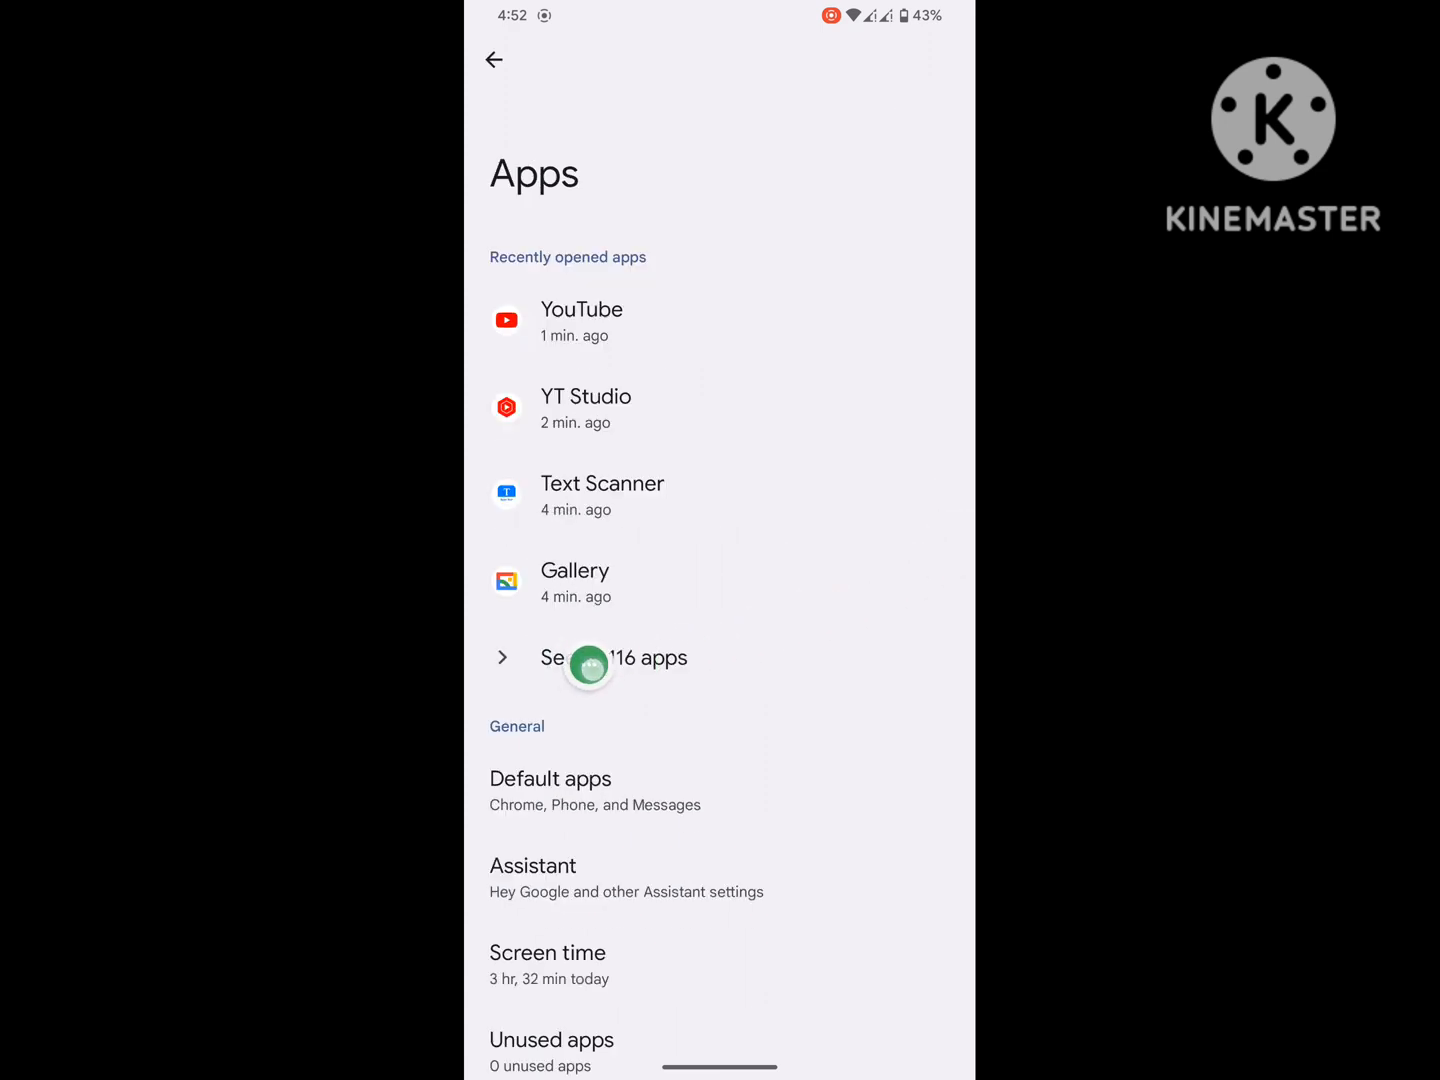
click(614, 658)
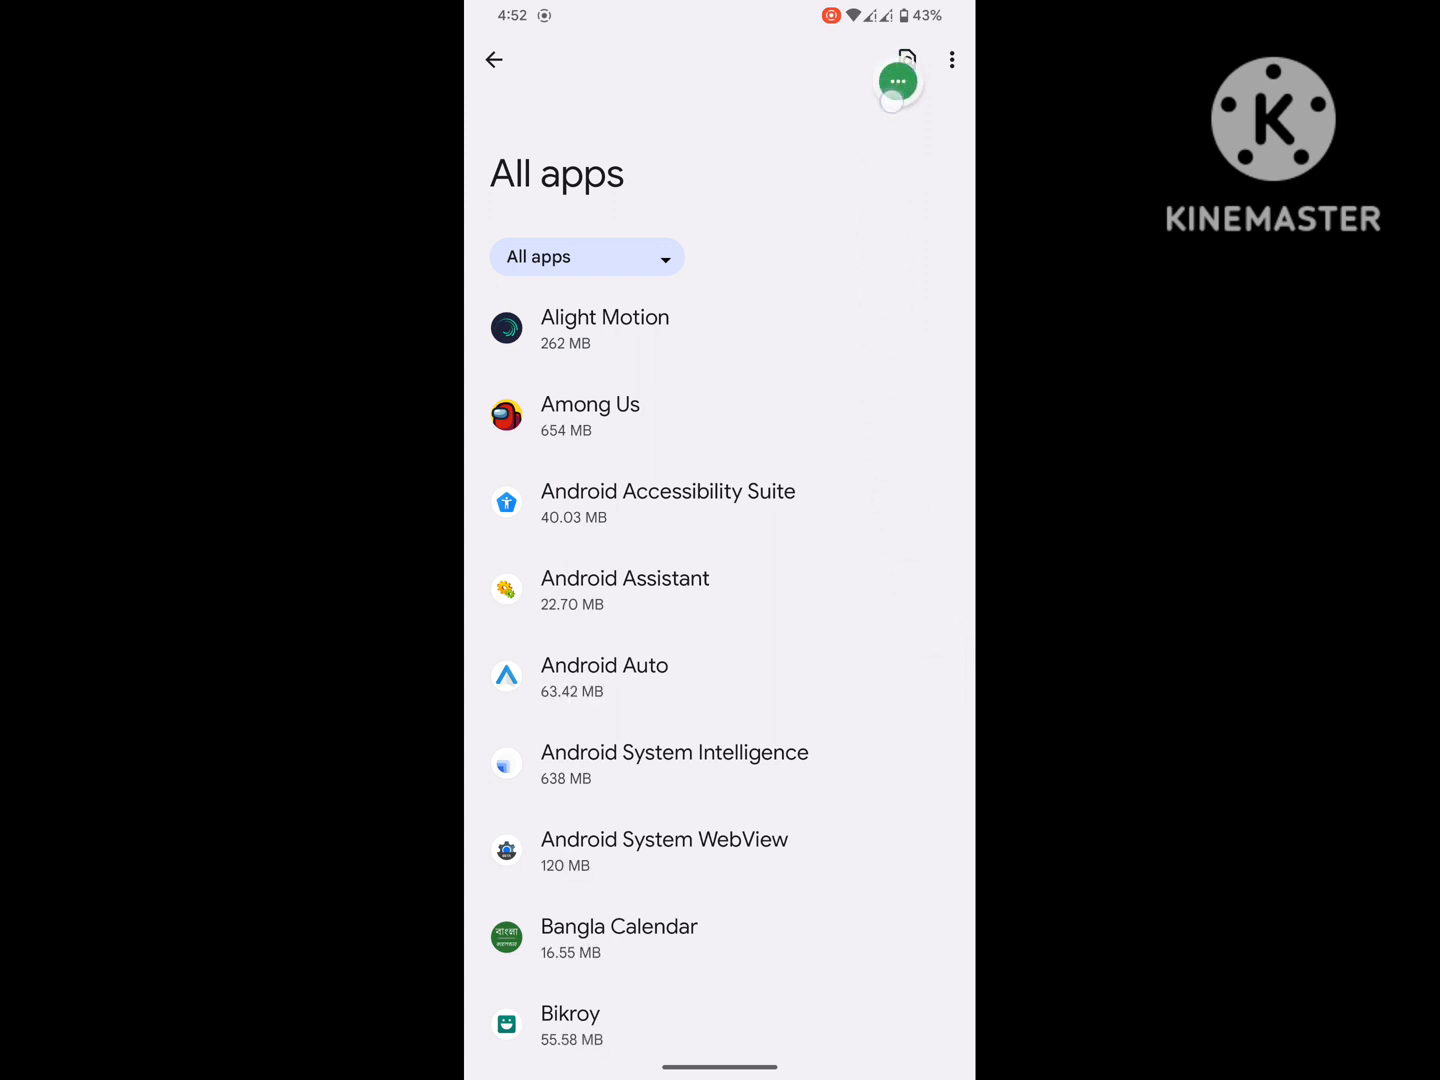
Search the app list for 'pl' and open Google Play Store's app info page
click(904, 60)
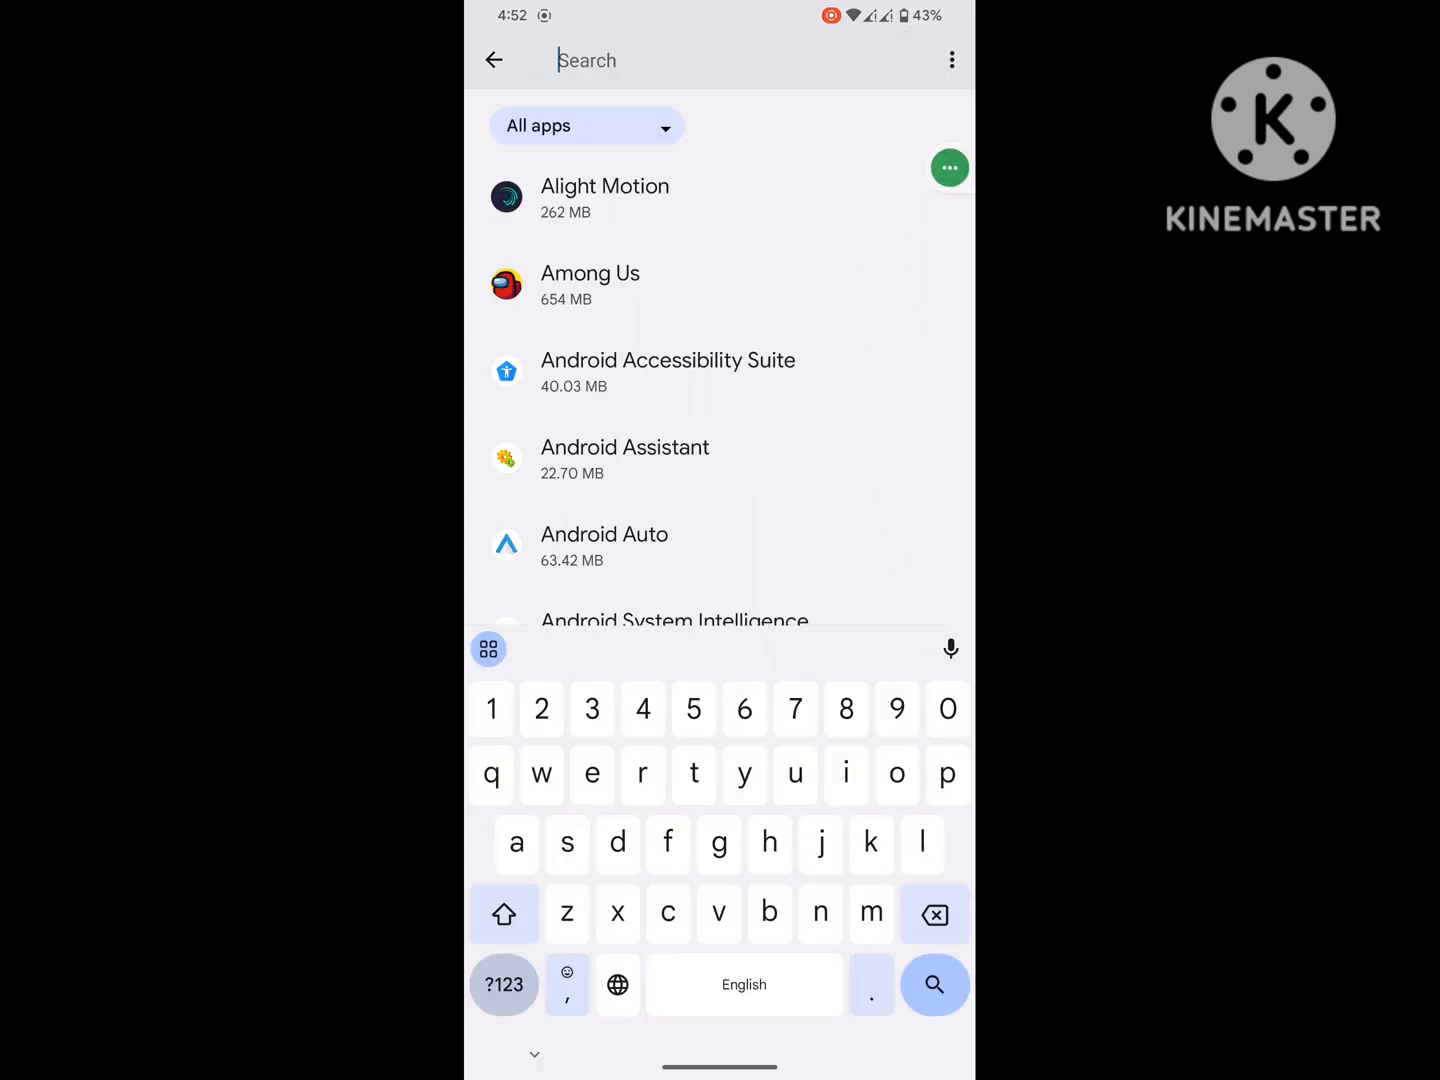
text(pl)
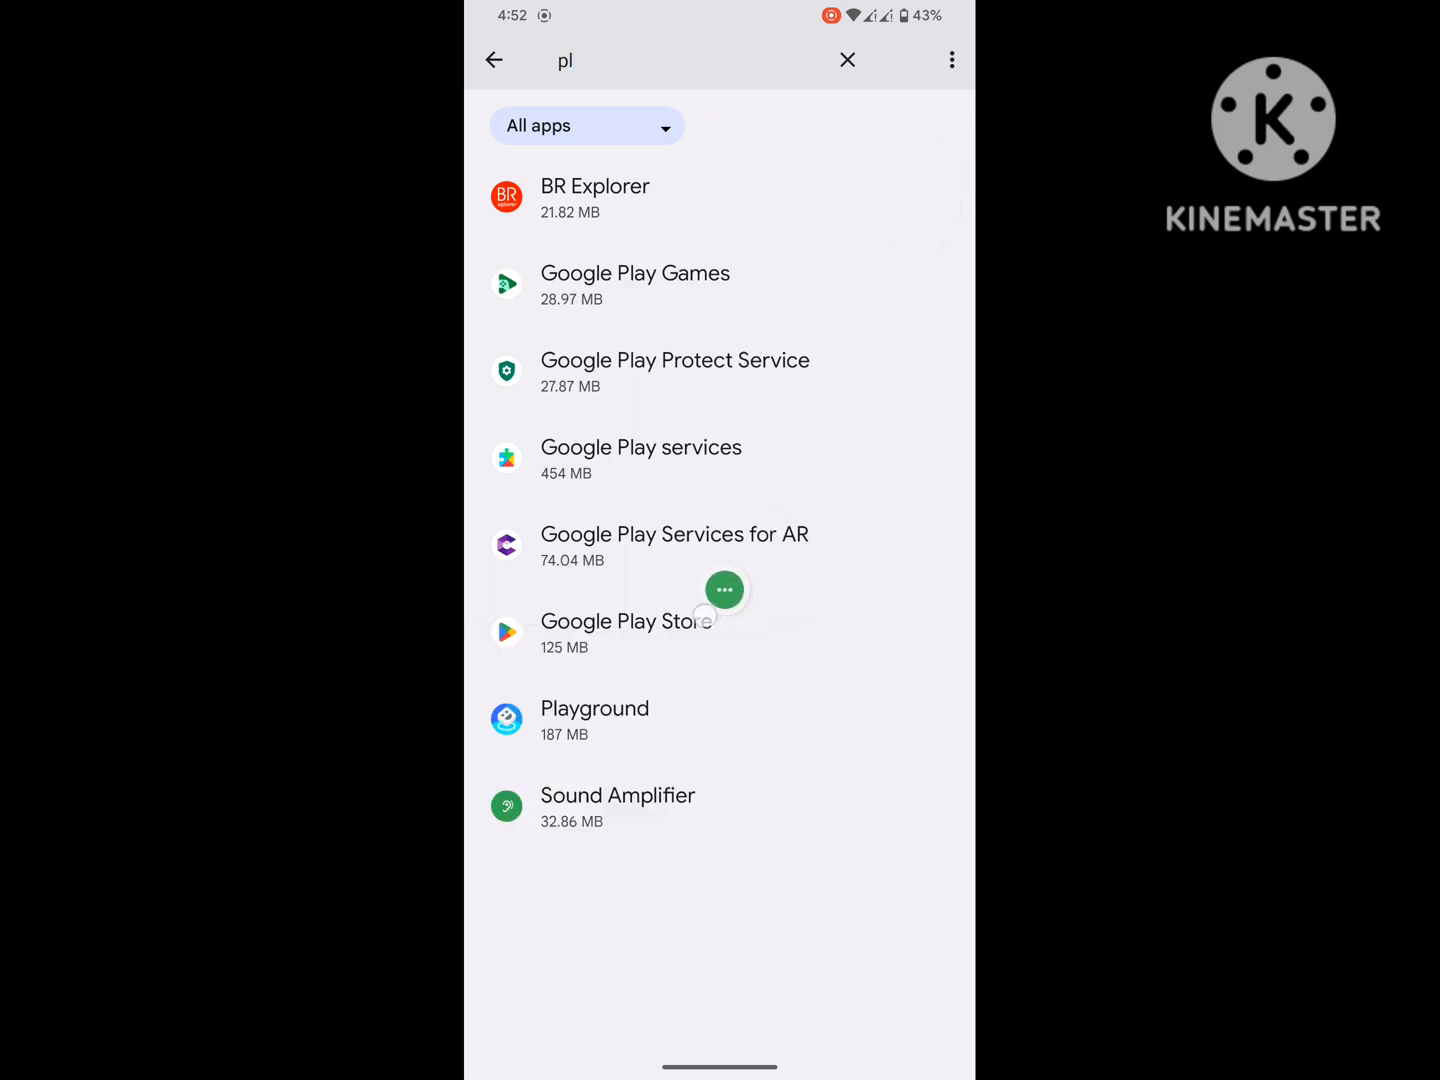
click(720, 632)
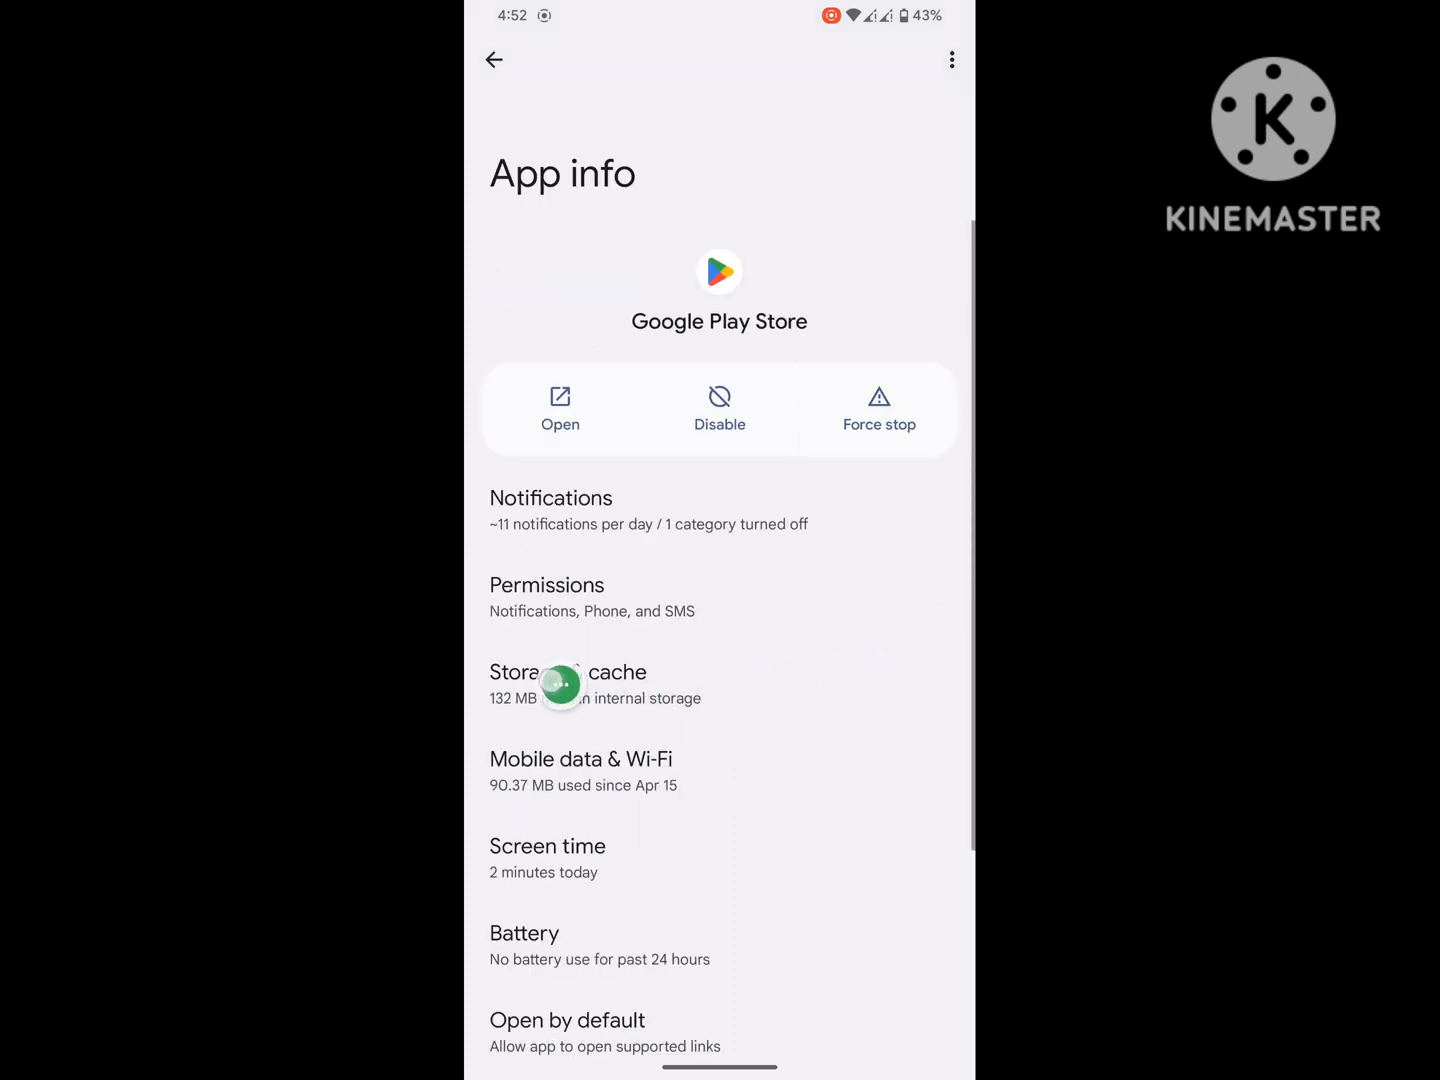
Clear Google Play Store's storage so user data and cache read 0 B
click(568, 684)
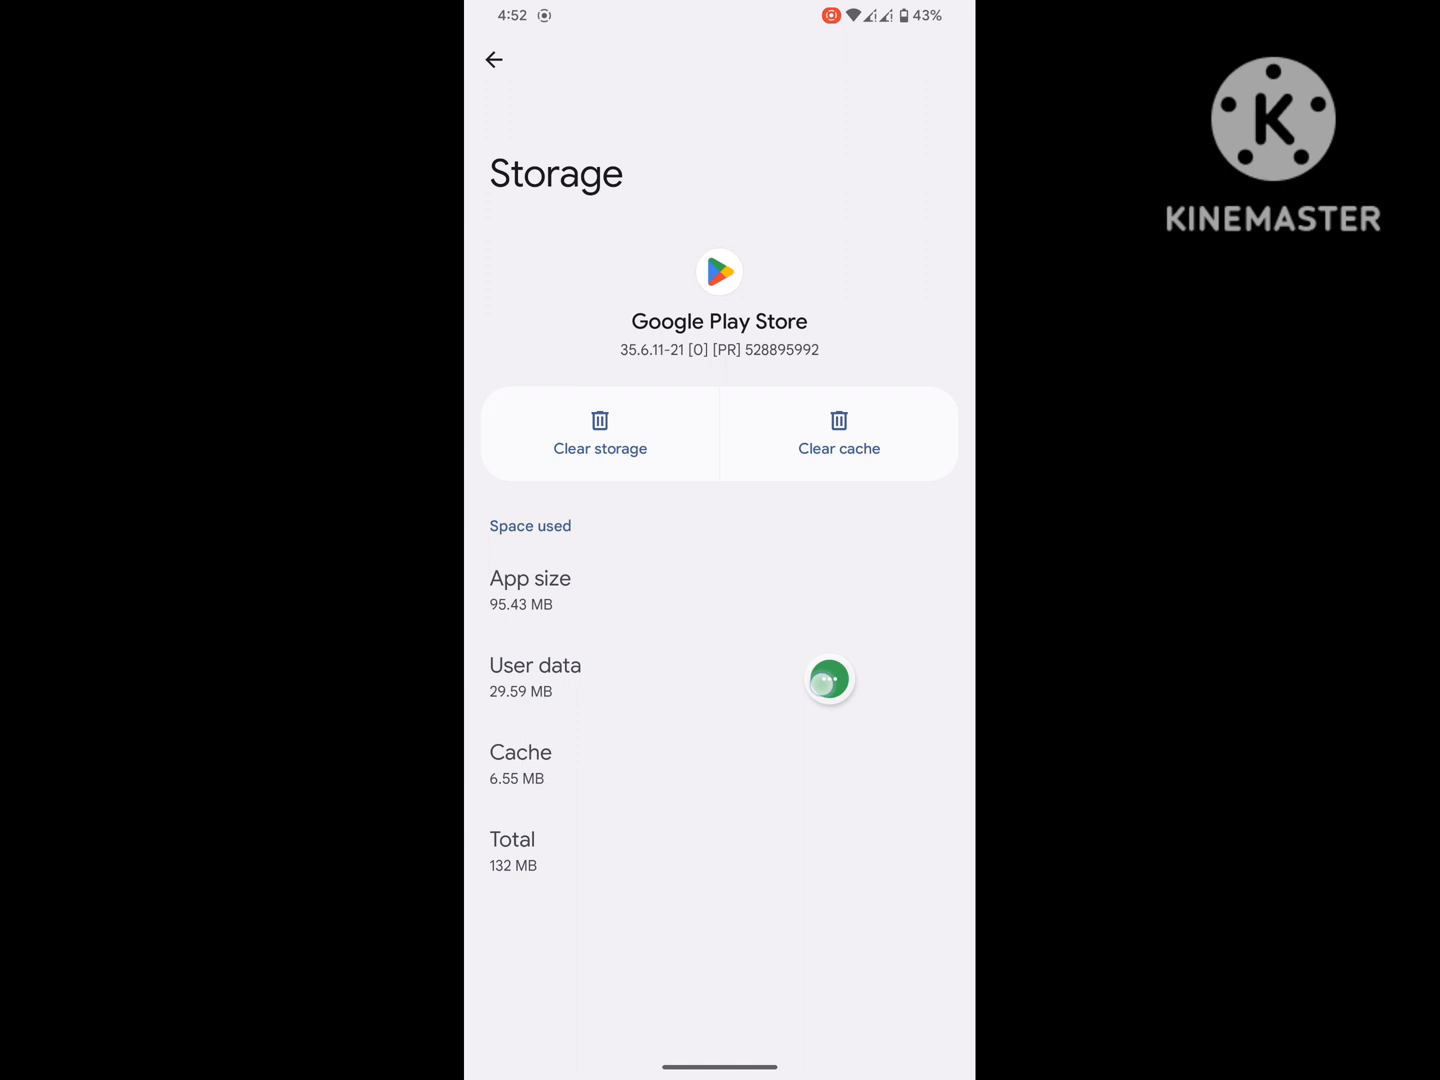
click(600, 432)
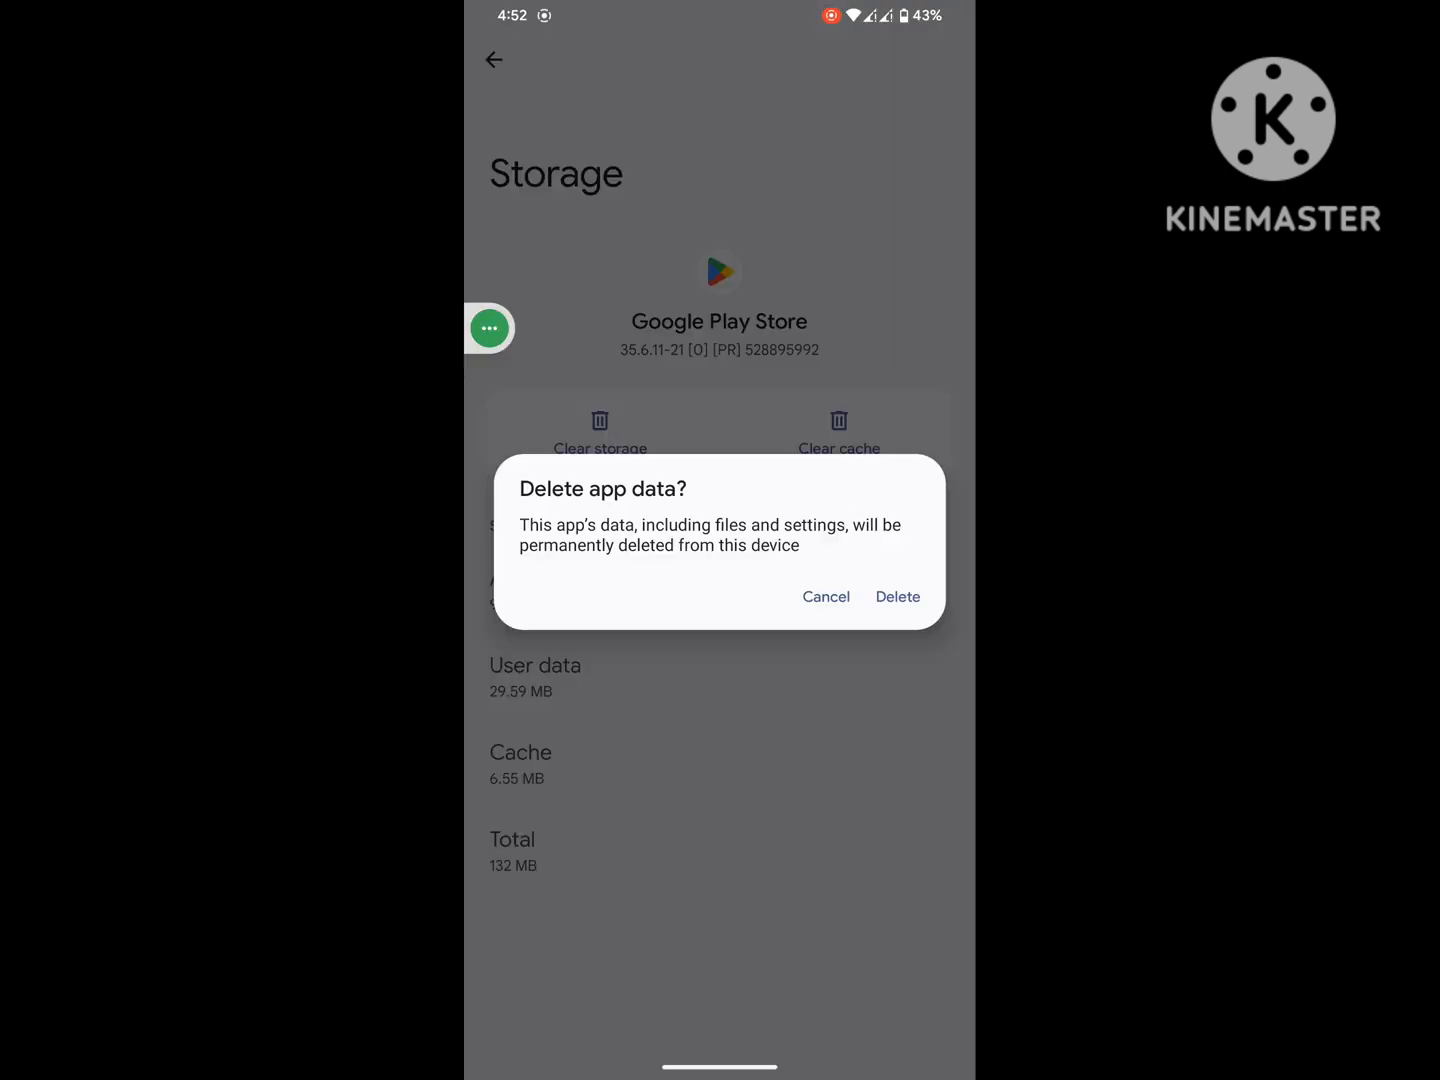
mouse_move(950, 500)
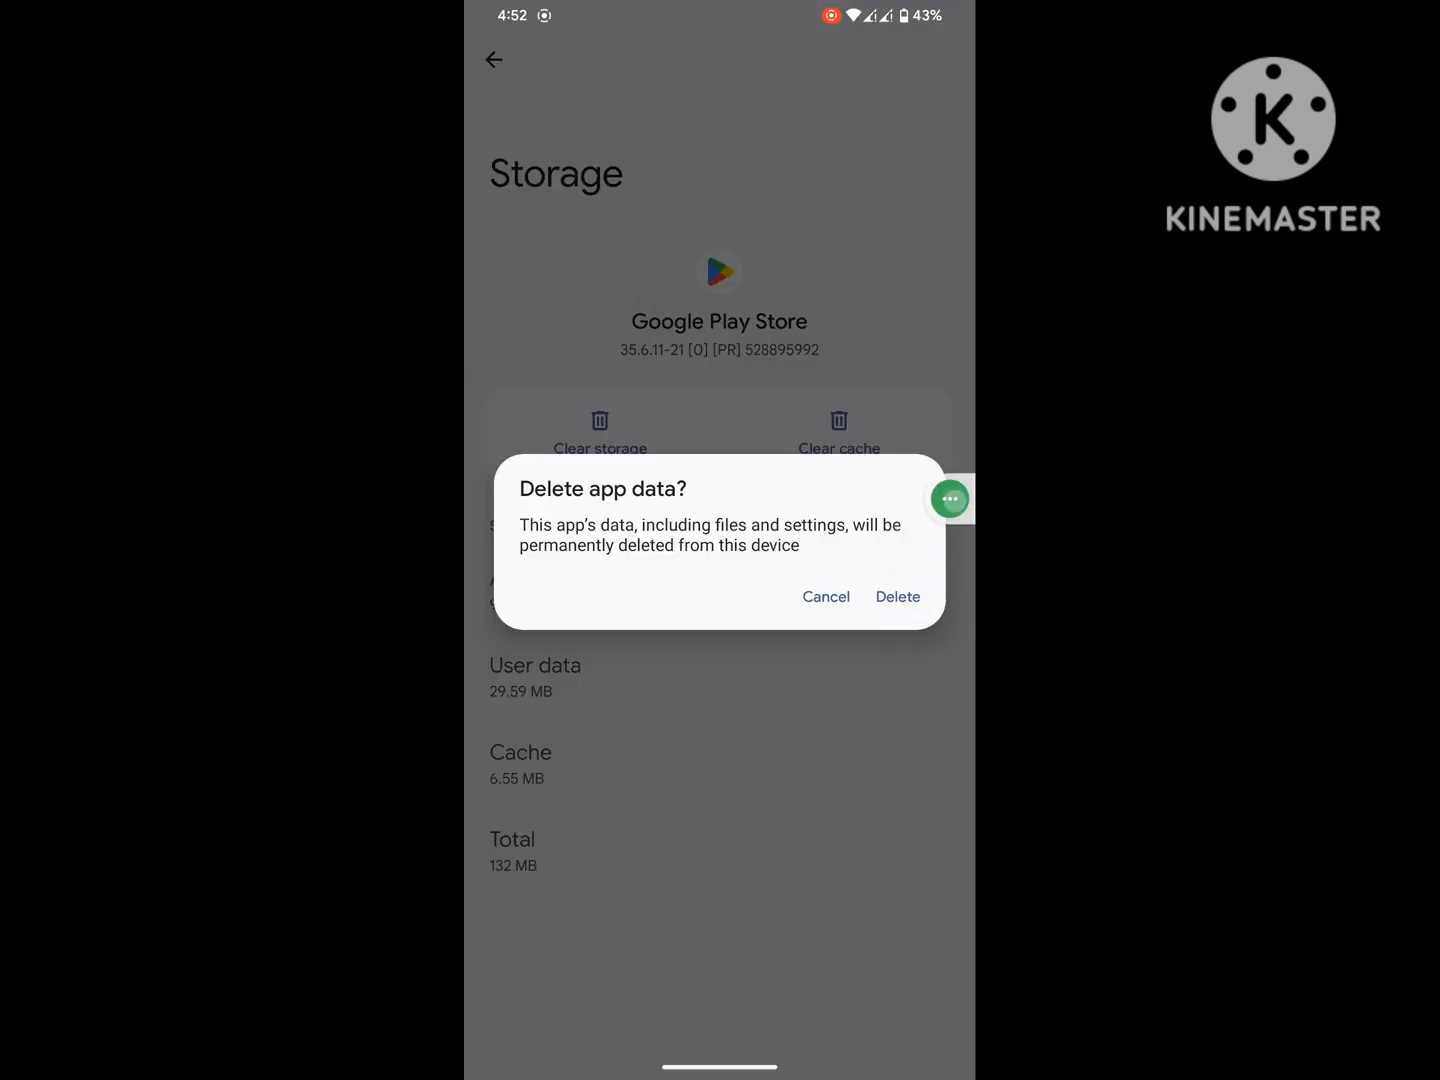
click(896, 596)
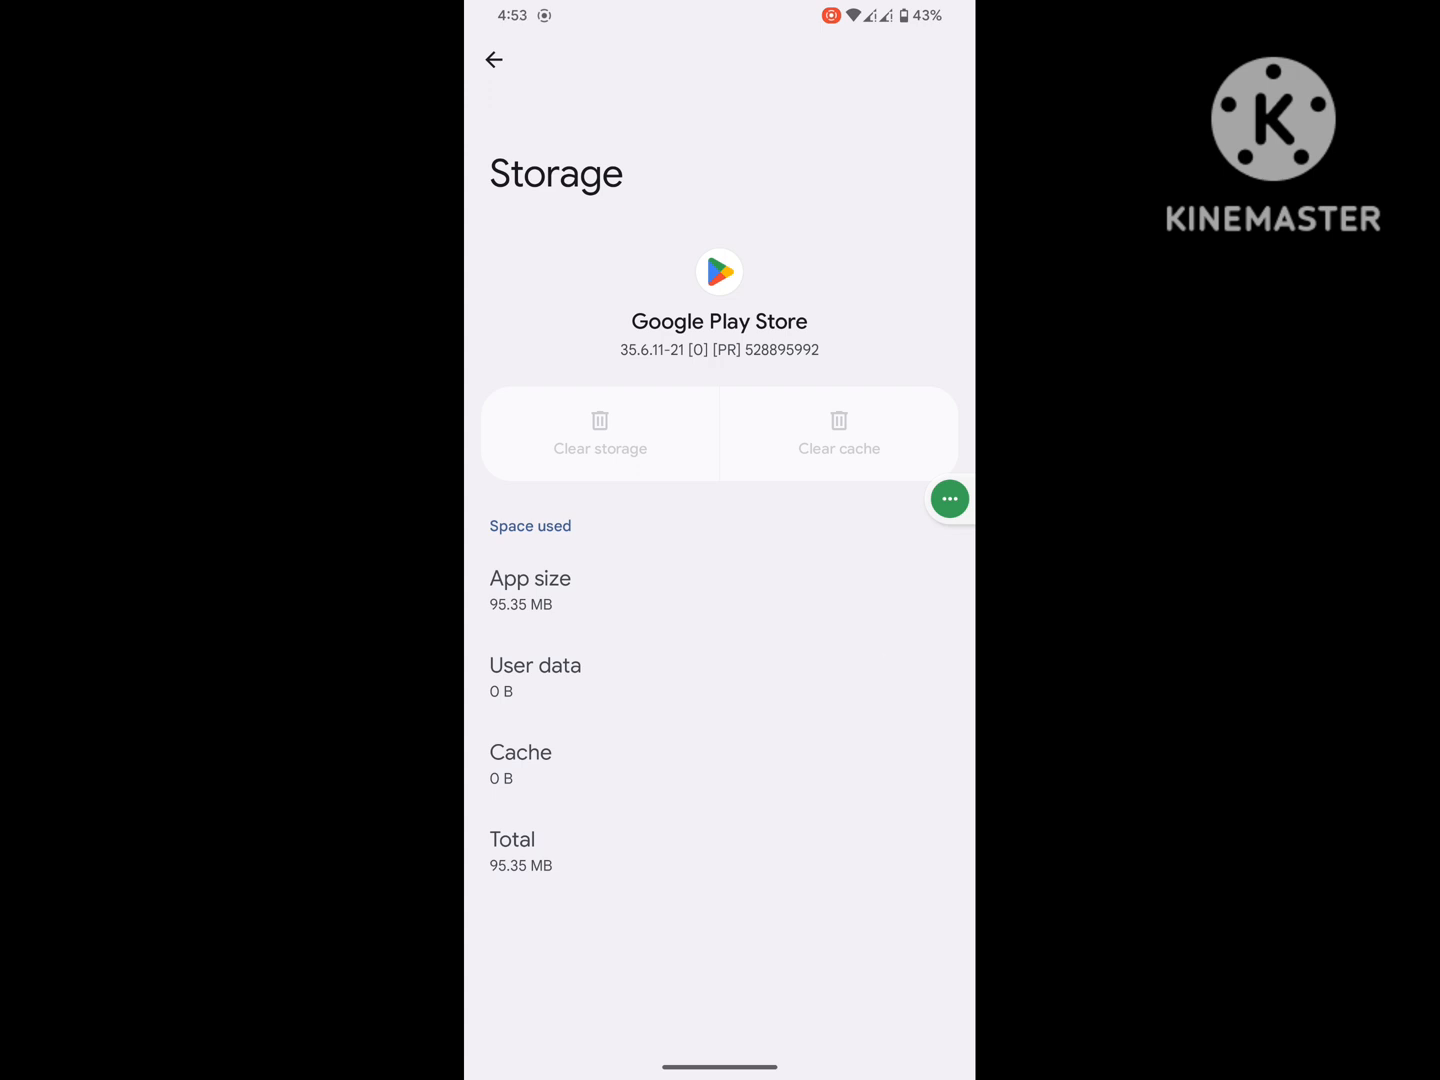
Force stop Google Play Store, confirm, and return to the searchable All apps list
click(494, 60)
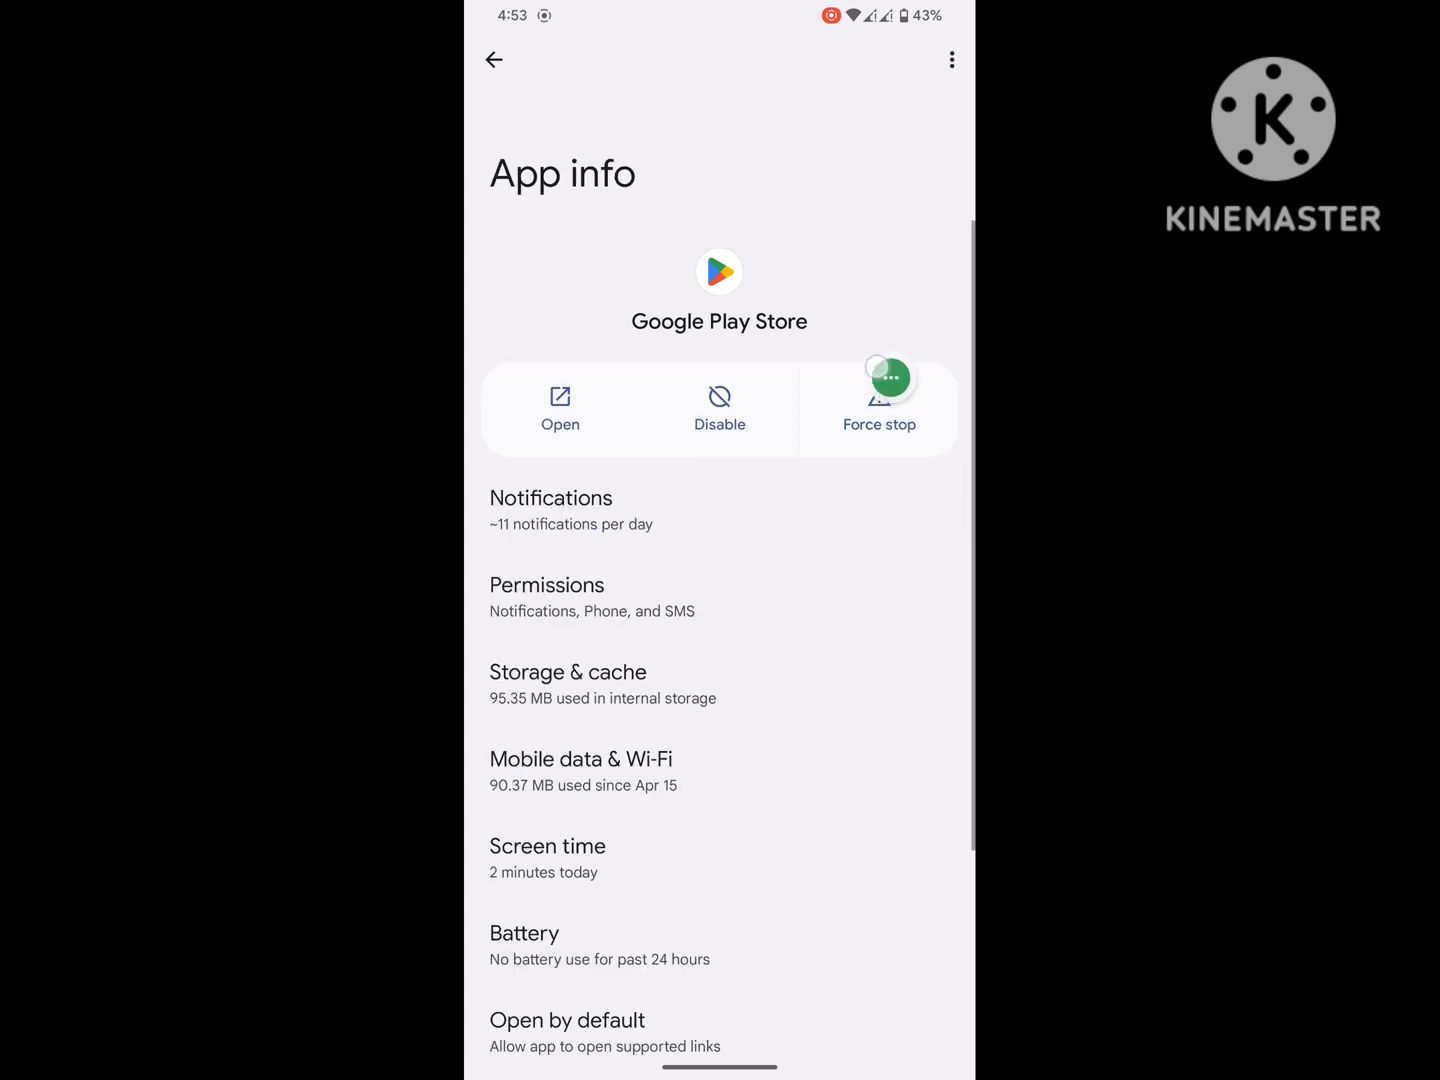
click(880, 400)
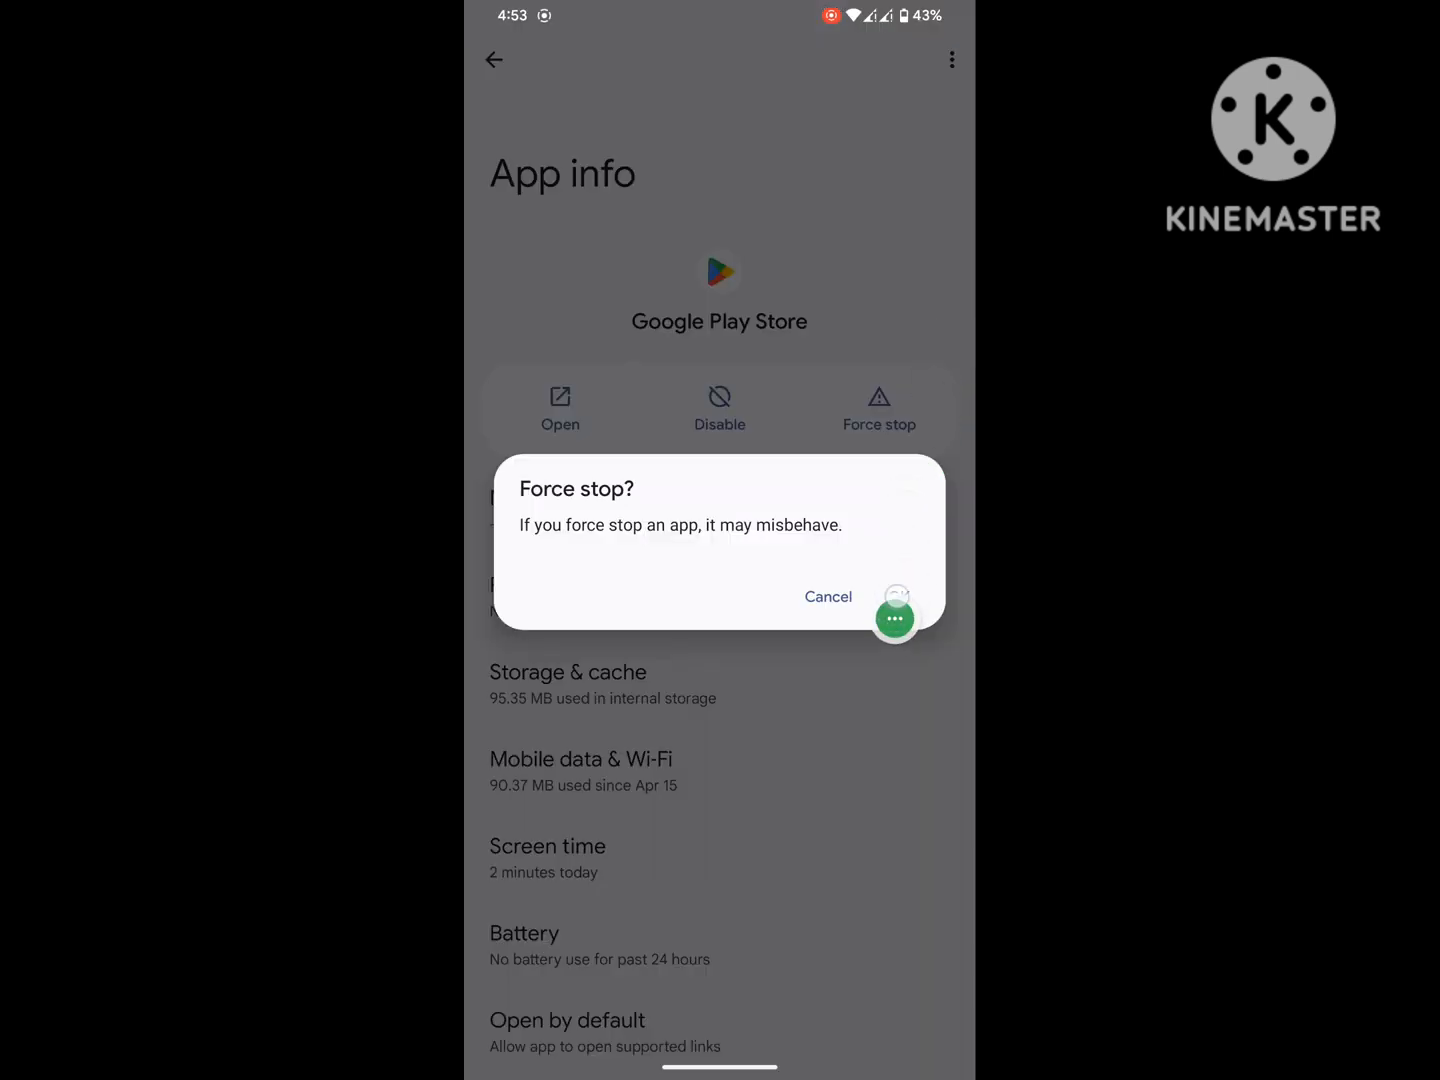
click(826, 596)
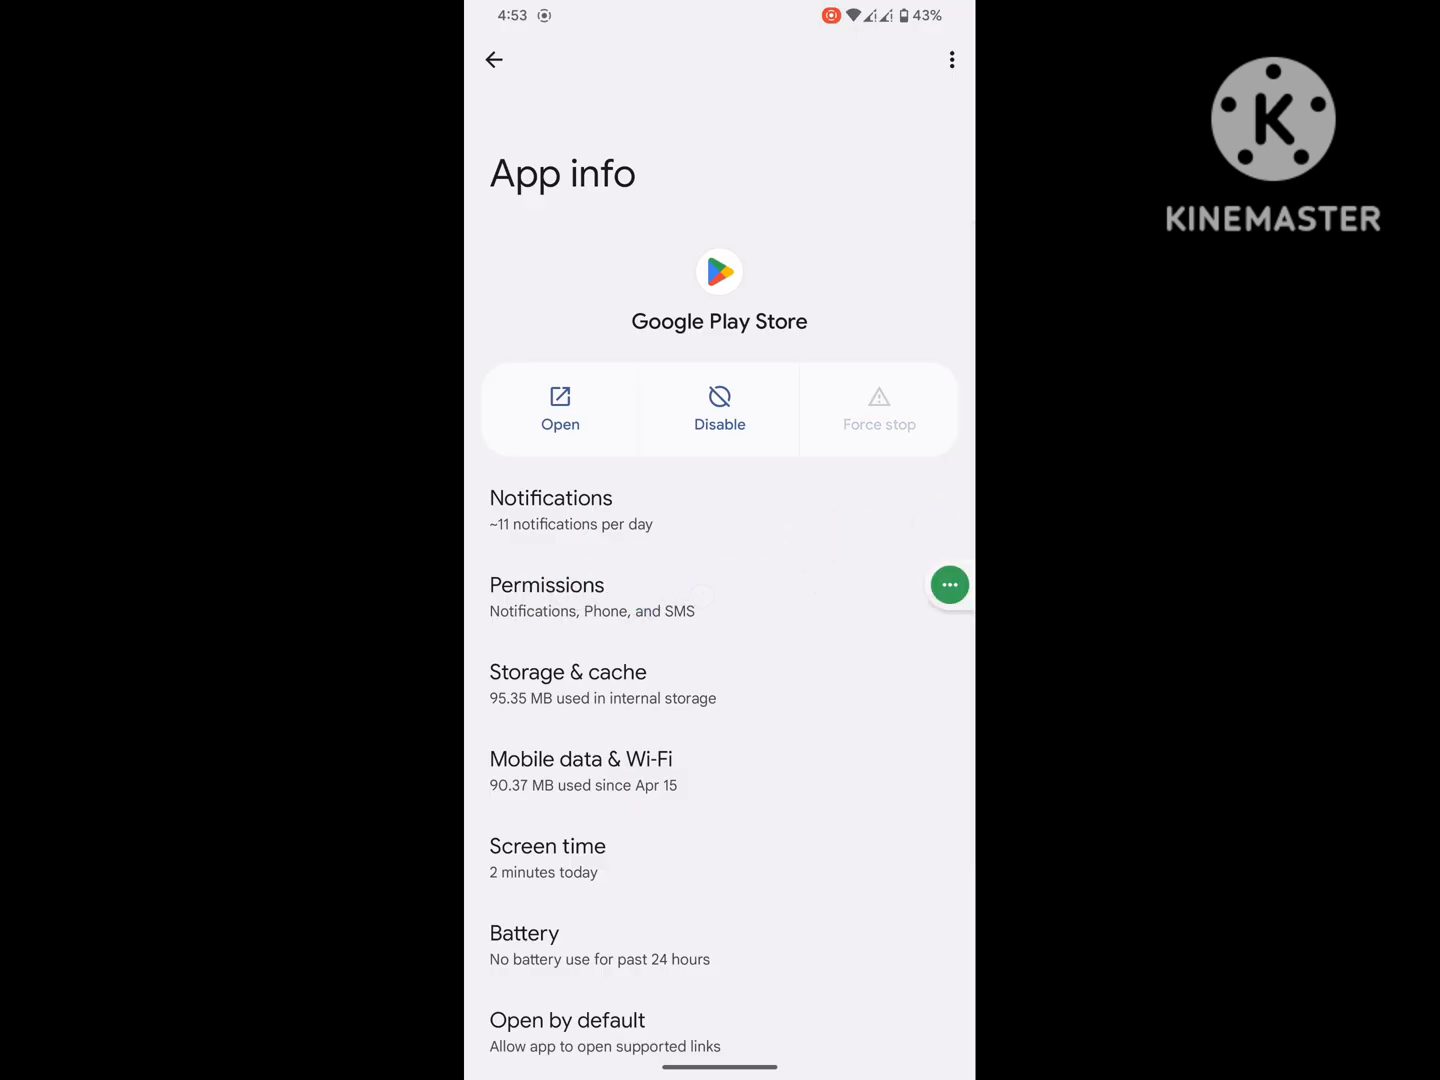
click(548, 596)
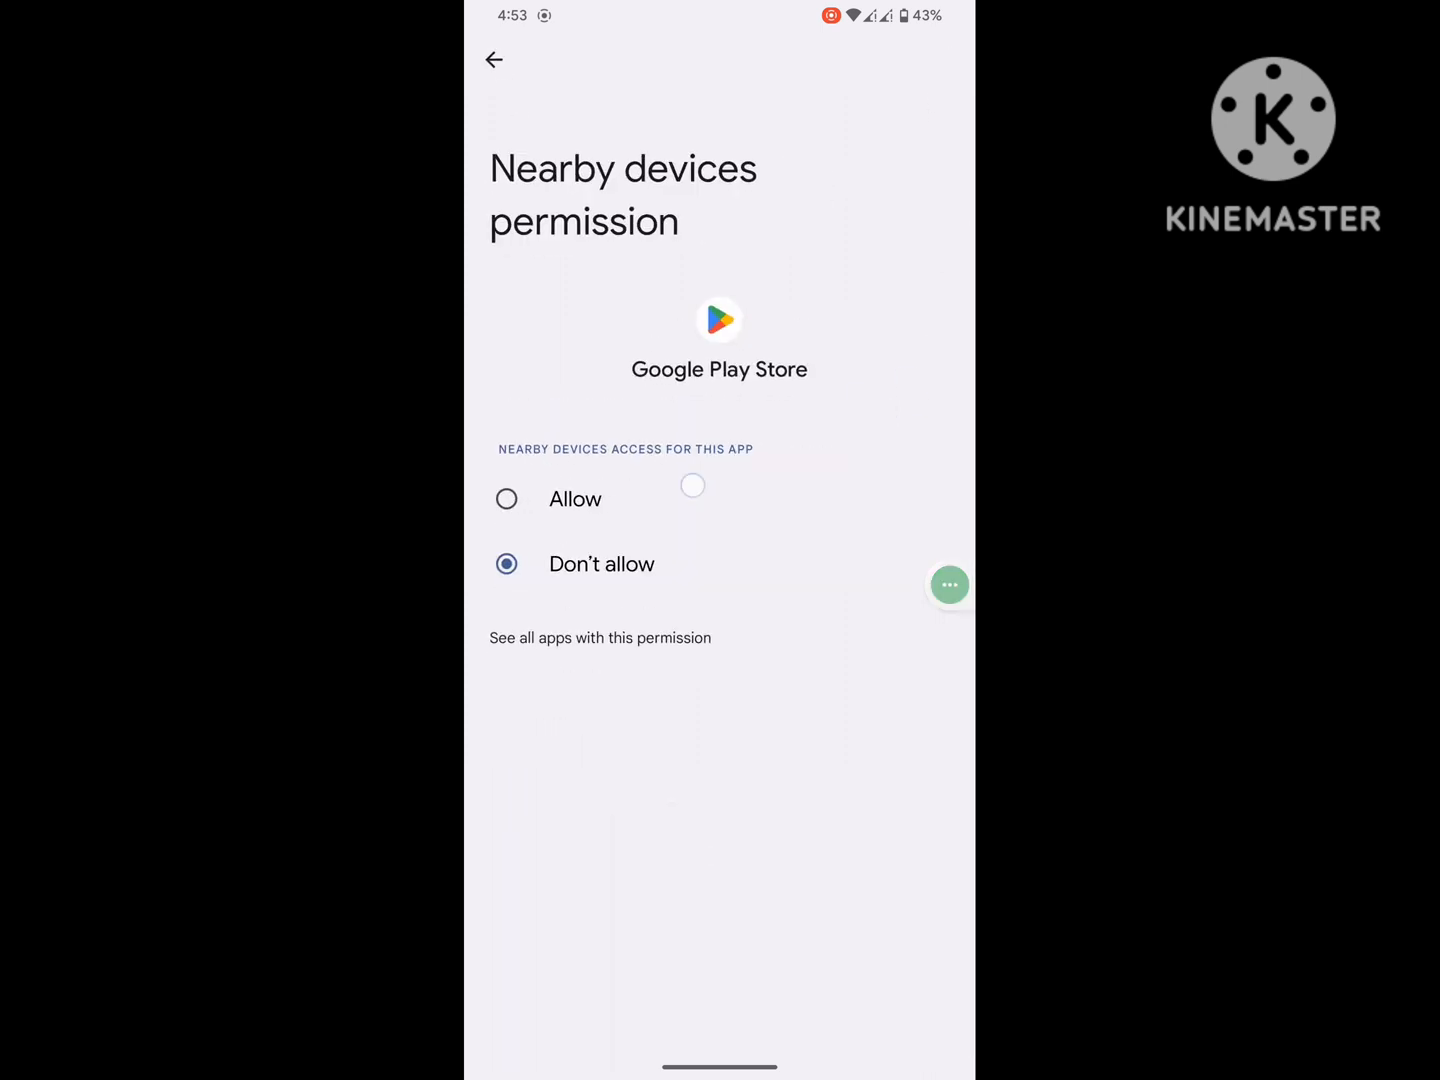
click(492, 60)
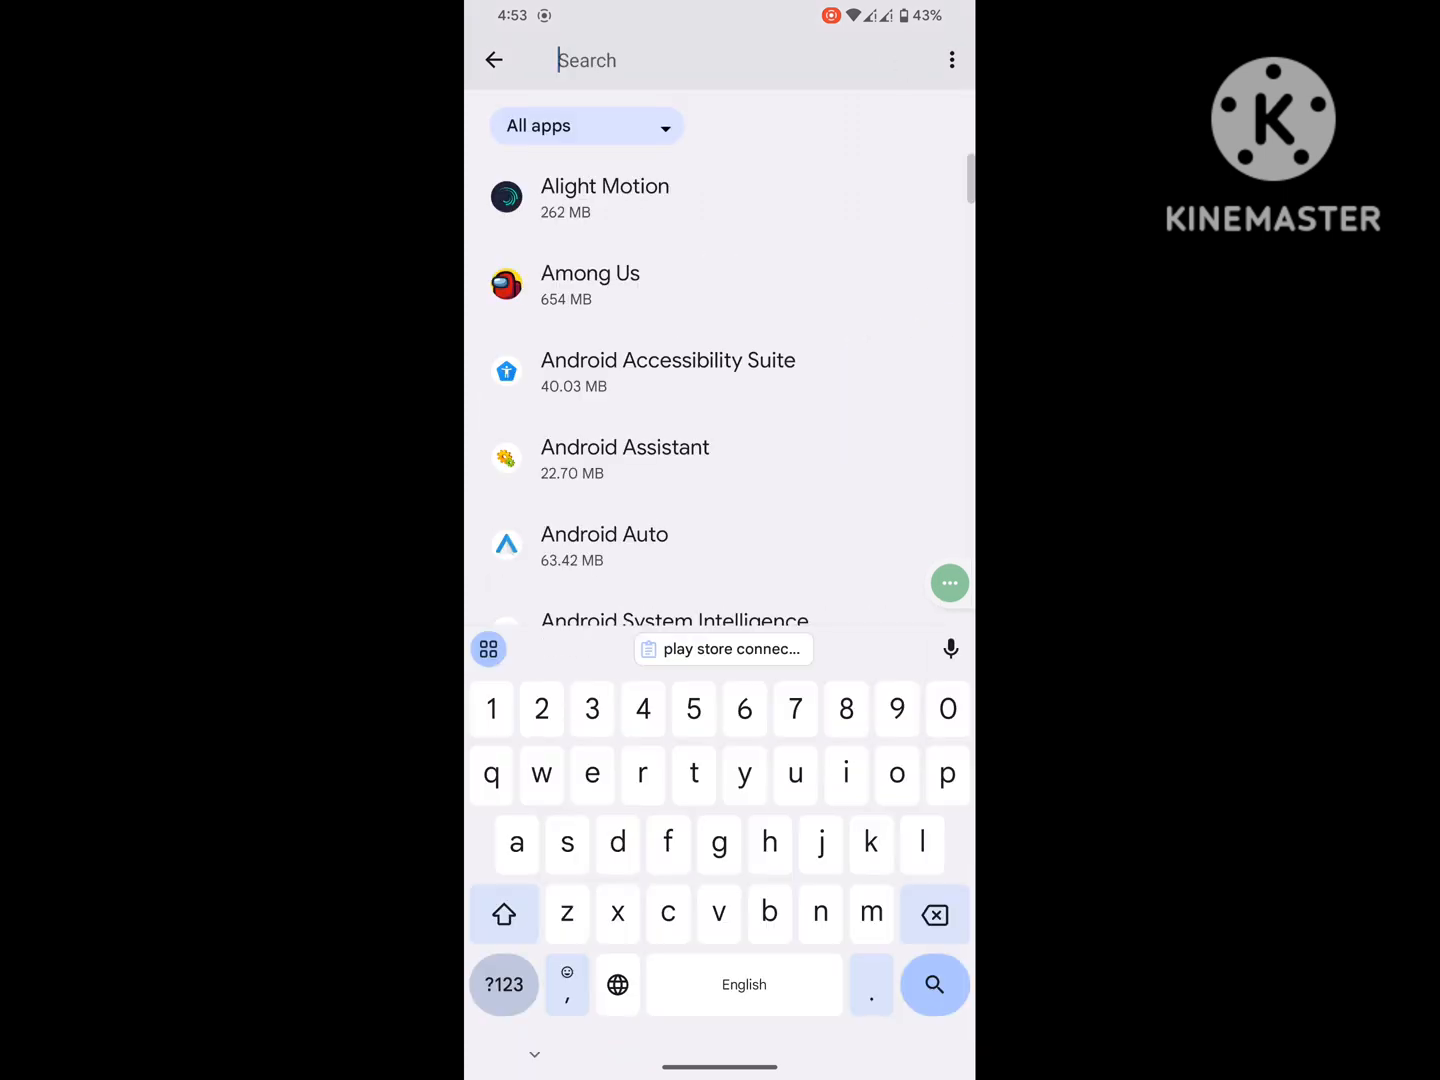
Search the app list for 'goog' and open Google Play services' app info page
text(goo)
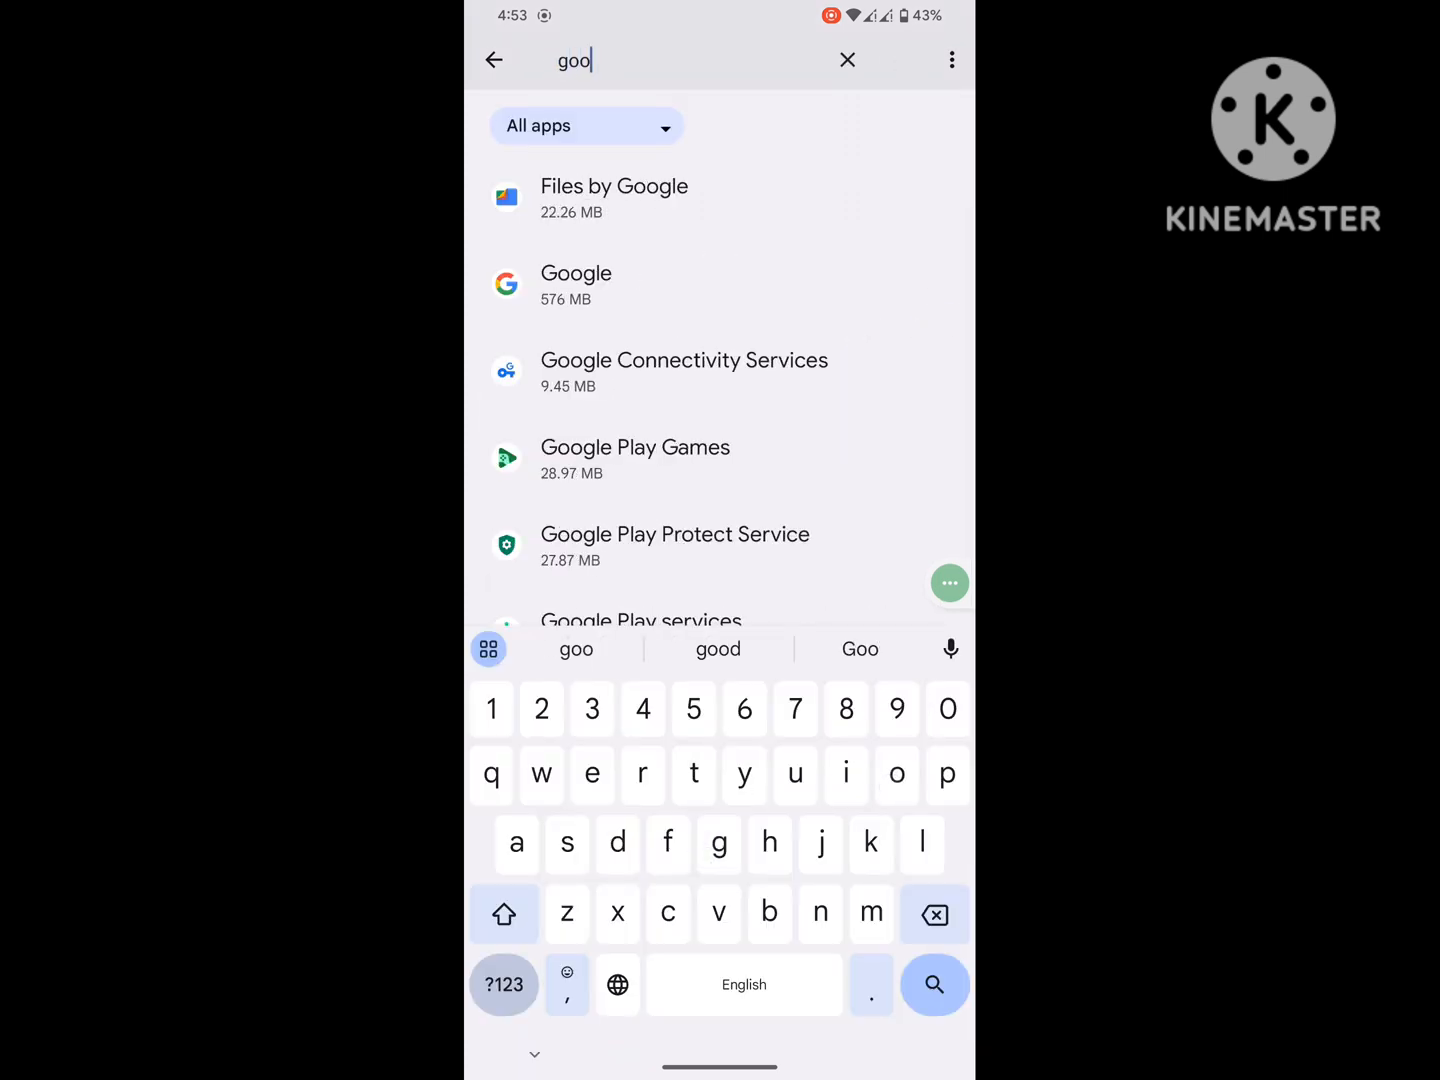
text(gle)
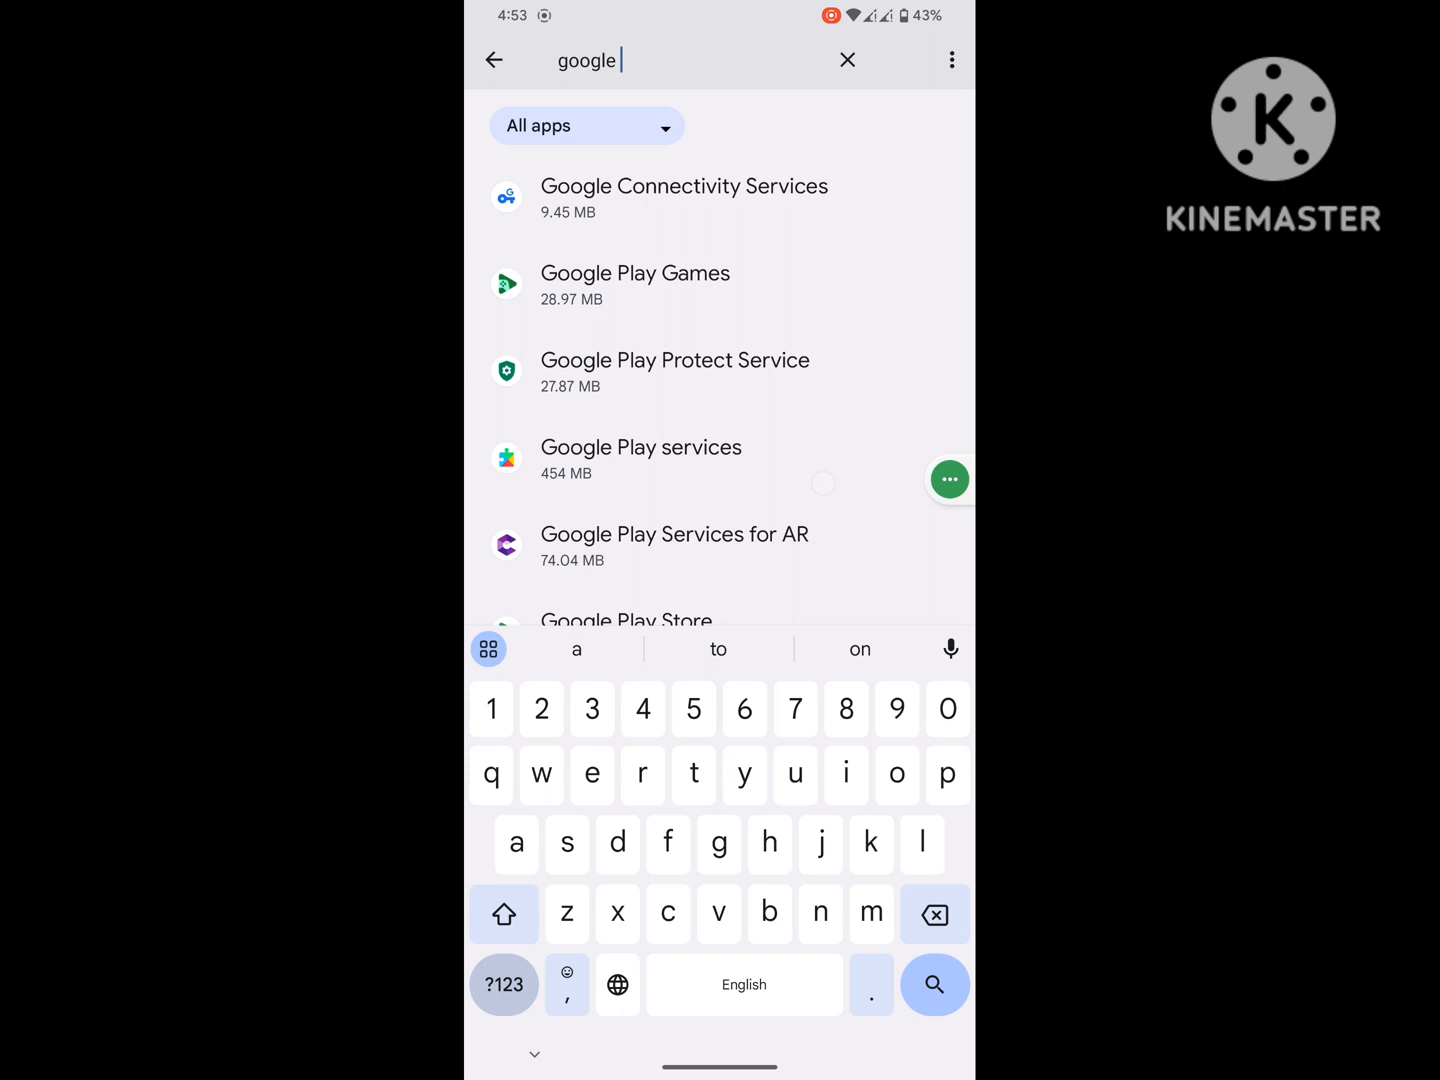
click(640, 460)
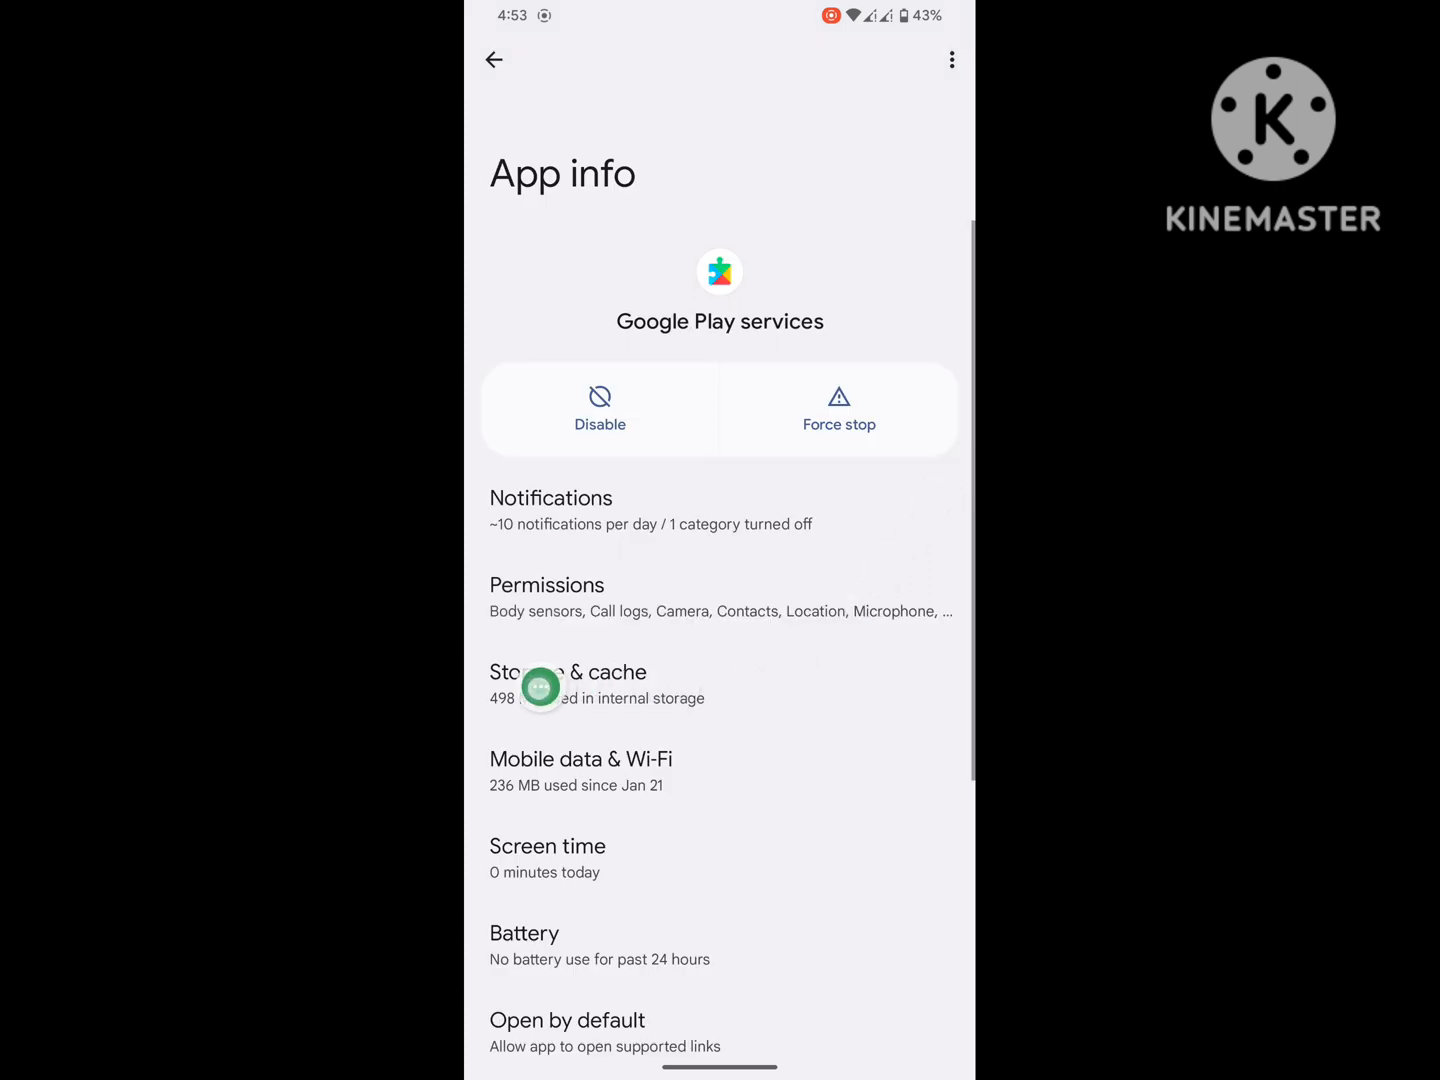
Clear all Google Play services data via Manage space, dropping its total to 473 MB
click(568, 672)
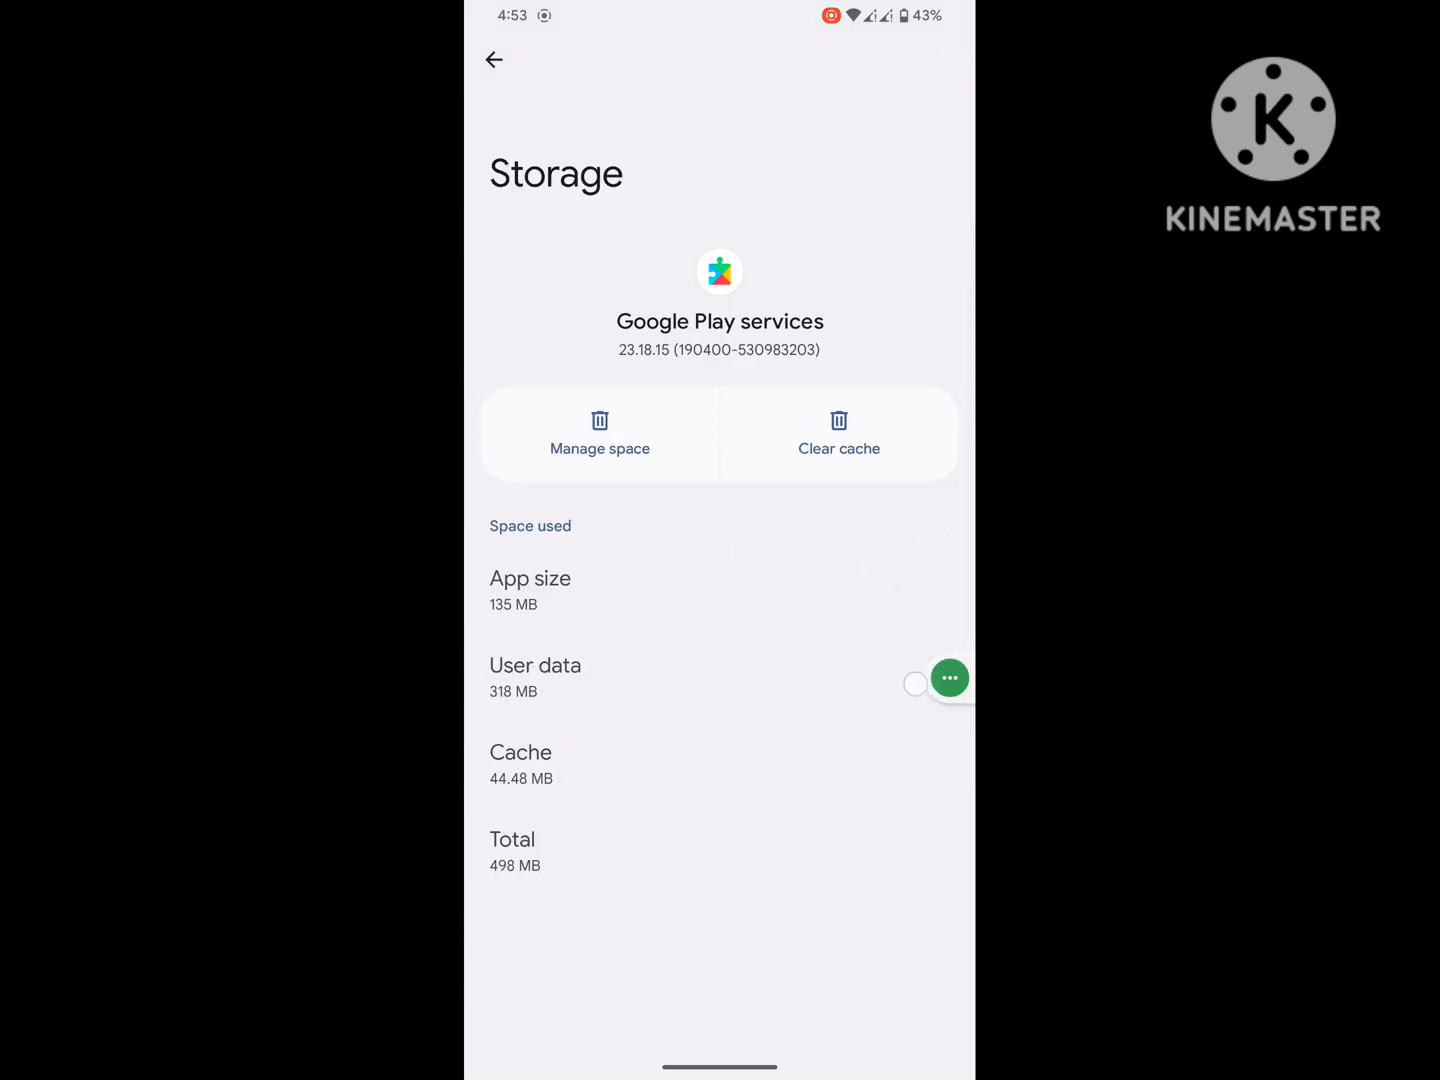
mouse_move(656, 468)
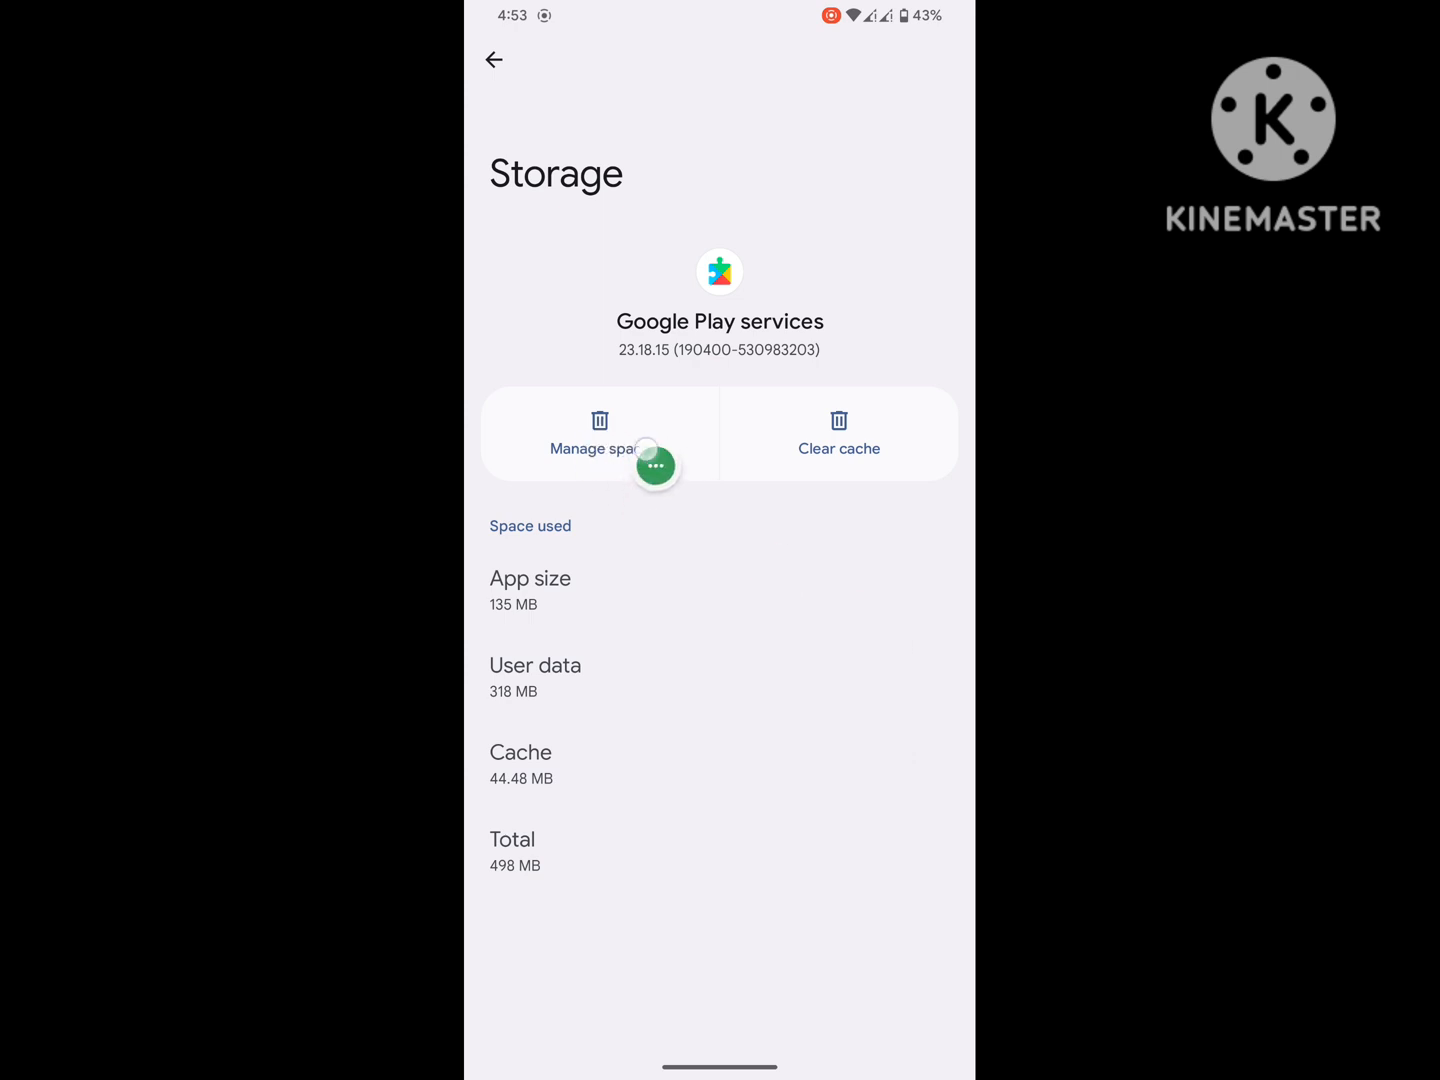
click(600, 432)
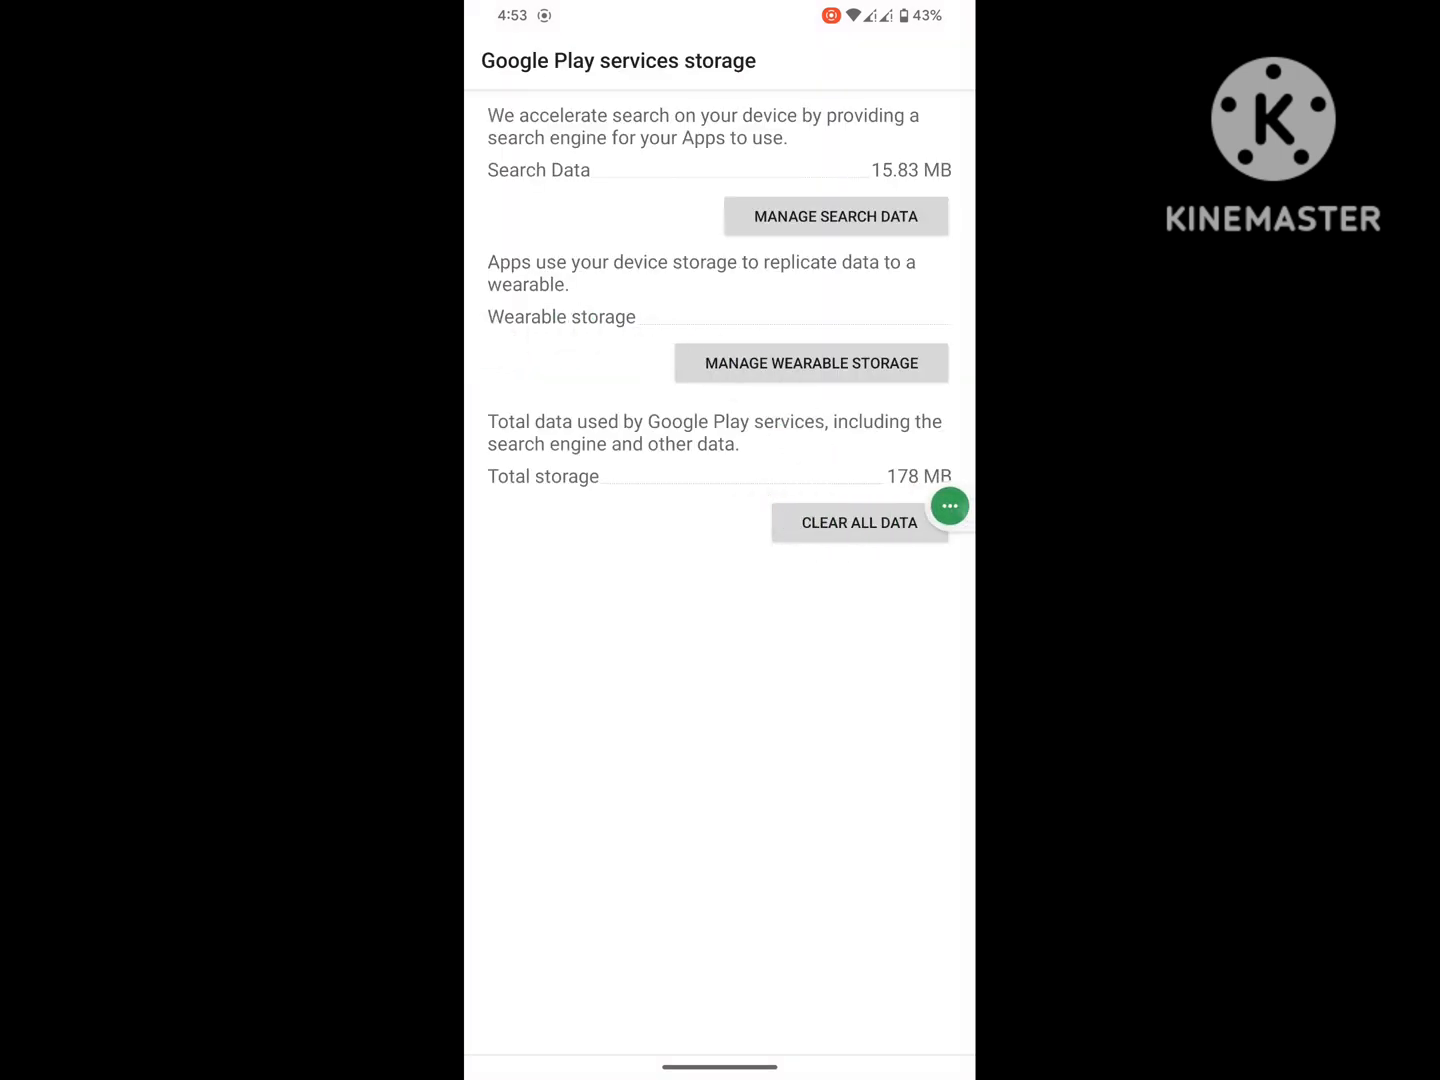
click(860, 522)
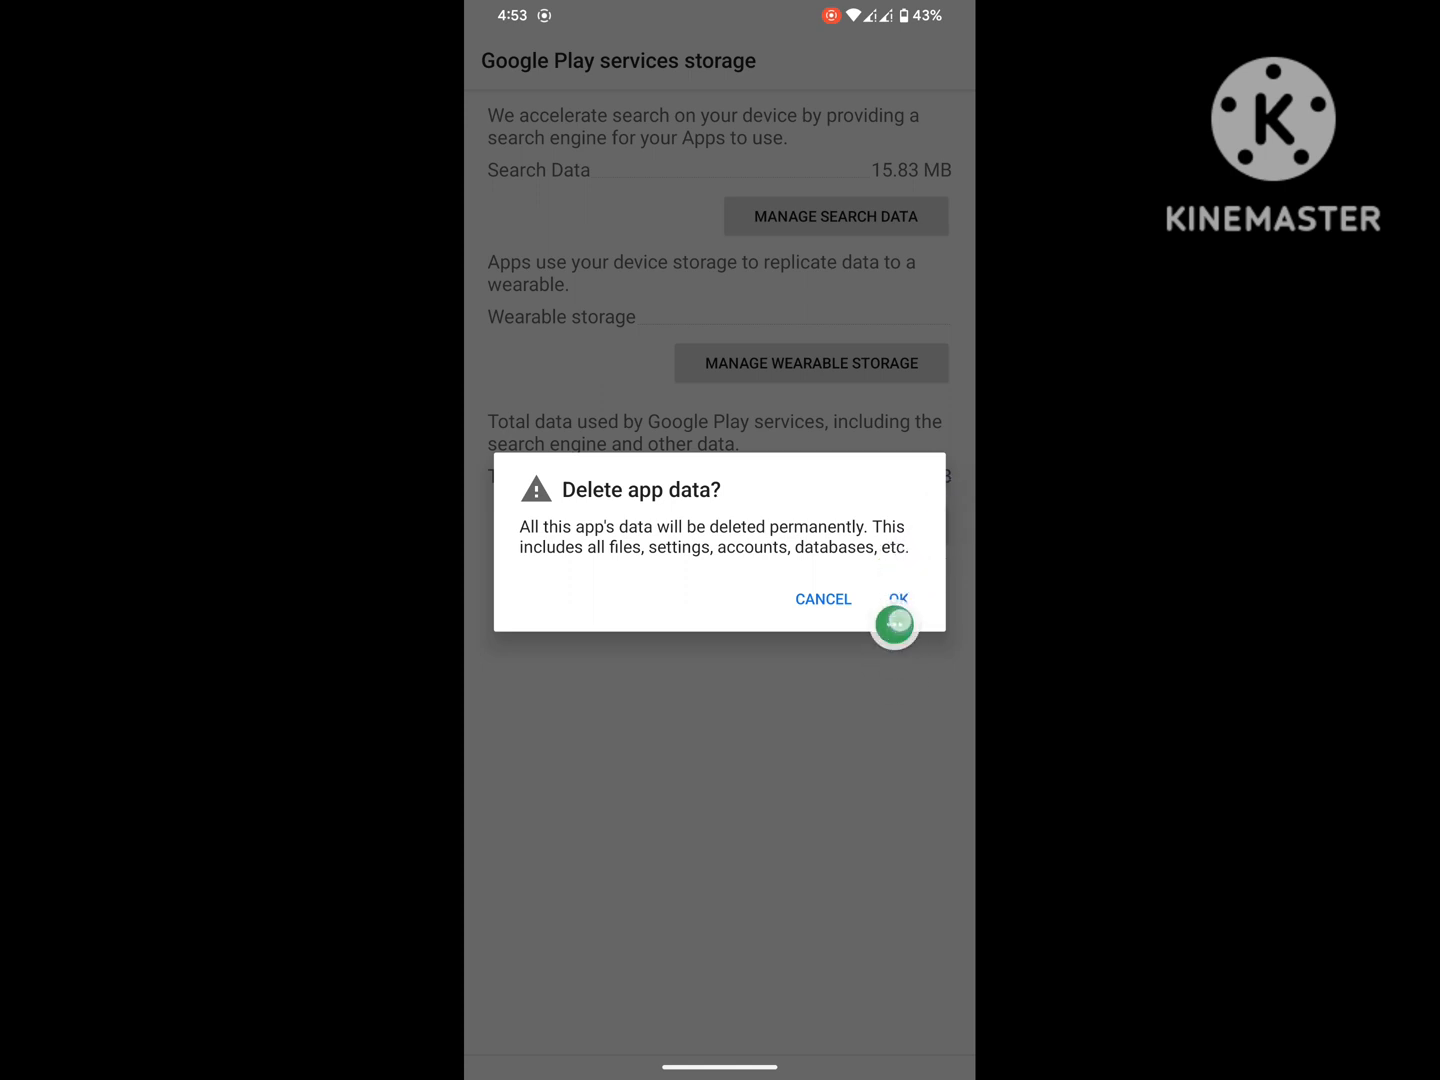
click(896, 598)
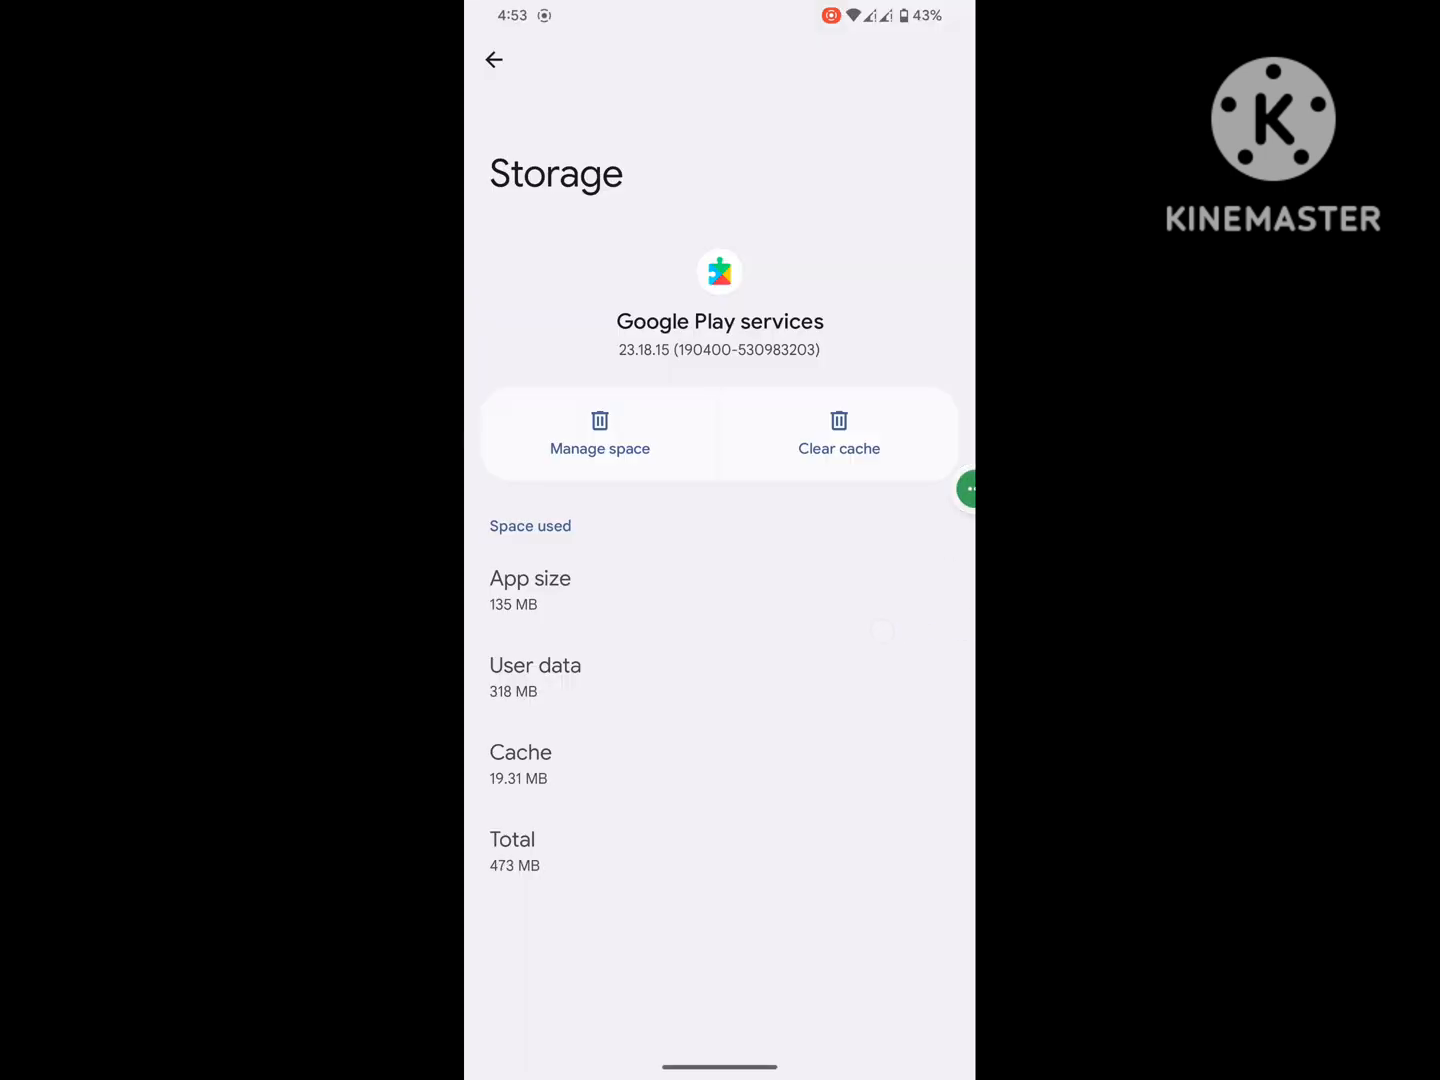
click(492, 60)
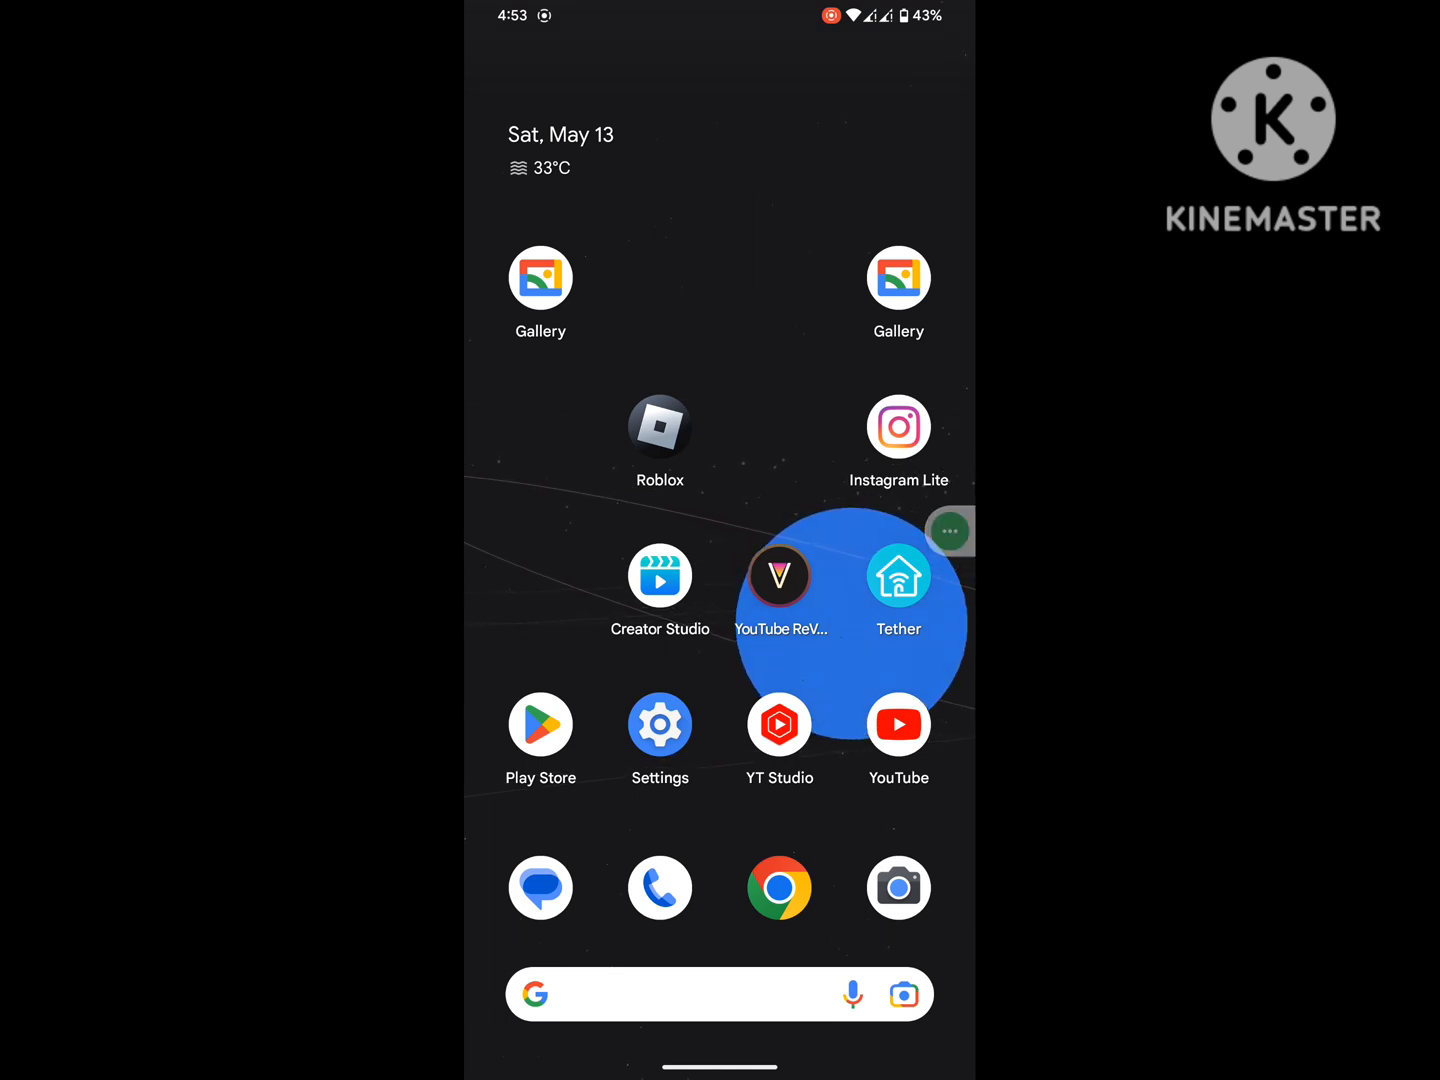
Launch Google Play Store from the home screen
click(540, 724)
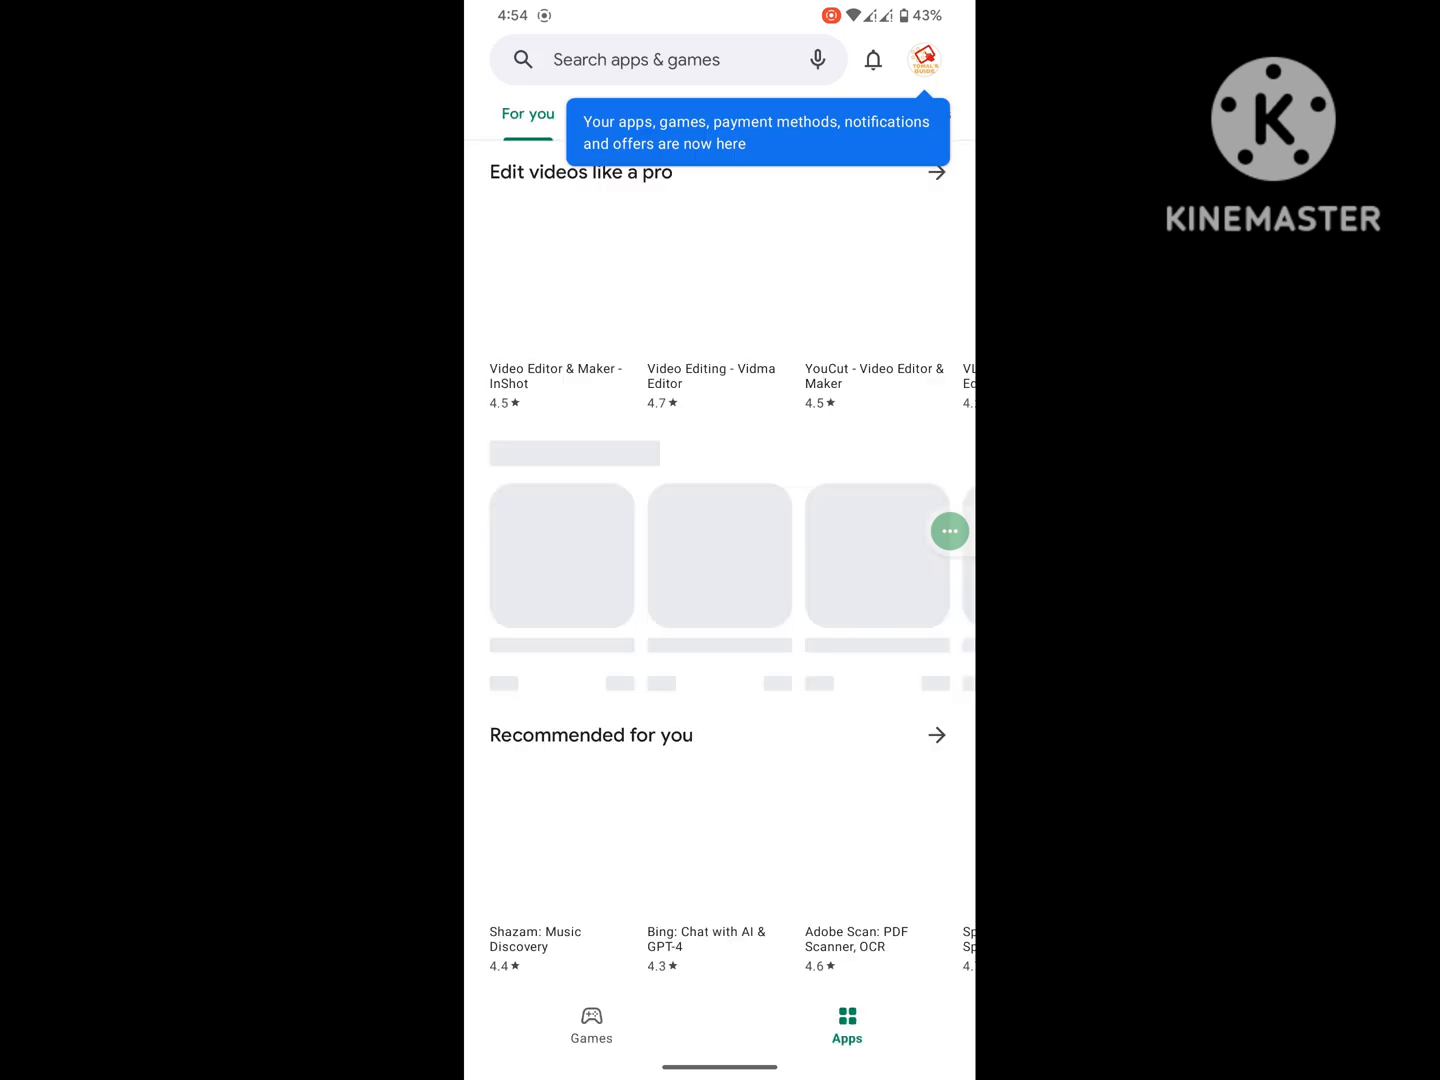
Scroll through the For you feed as app recommendations load
scroll(down, 3)
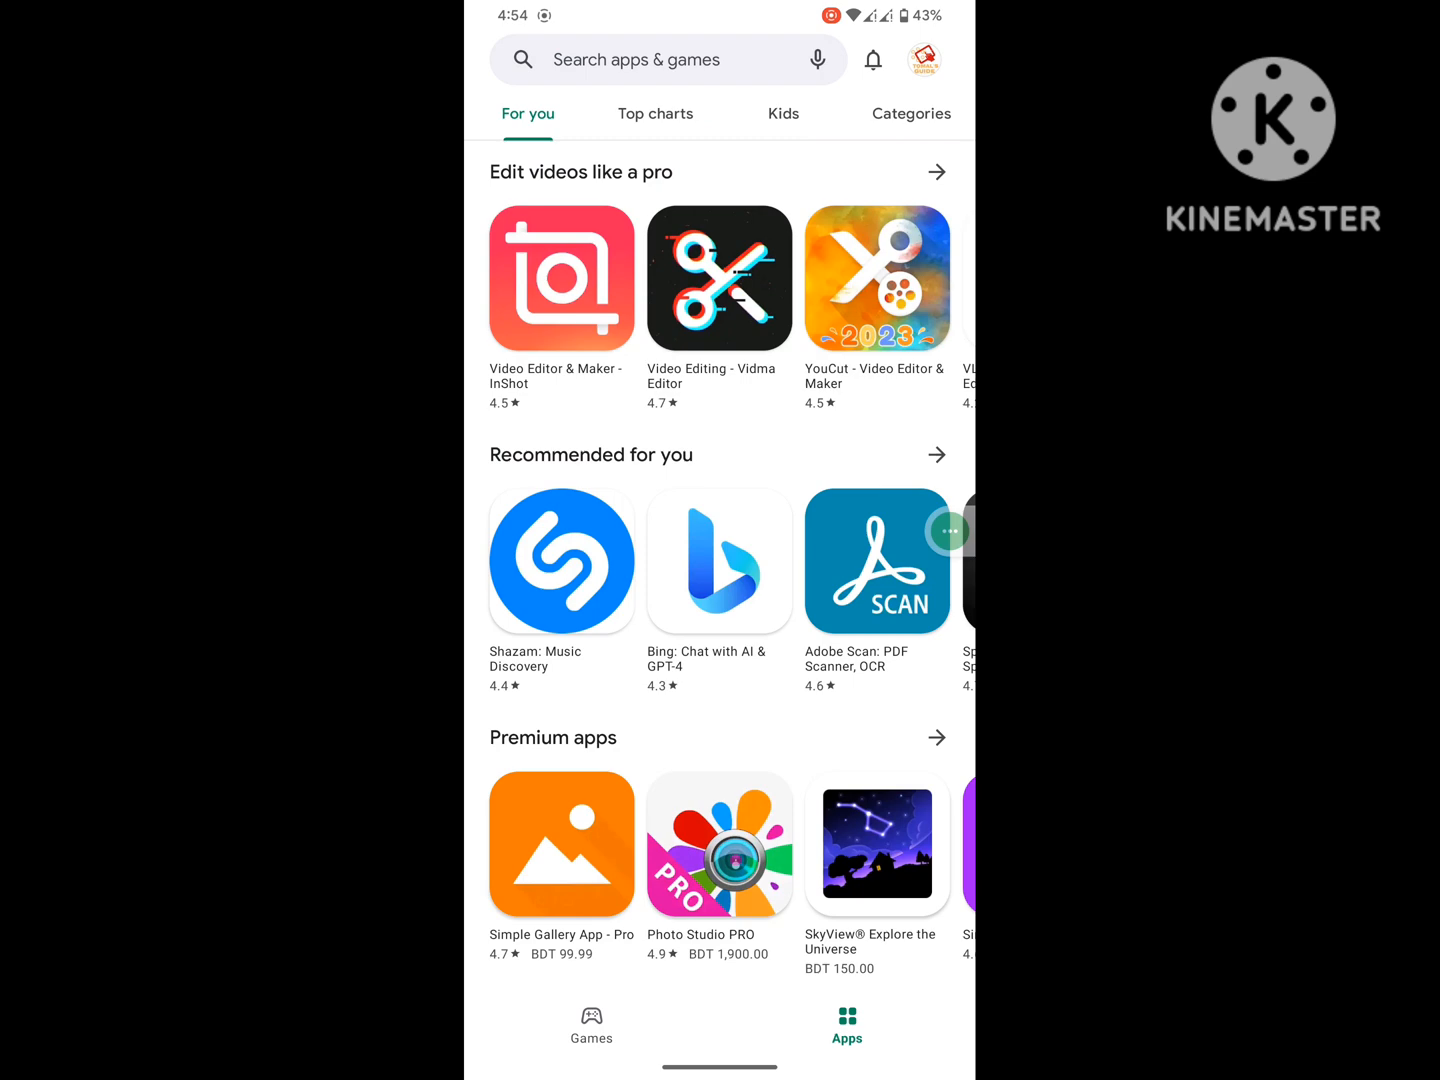
scroll(down, 3)
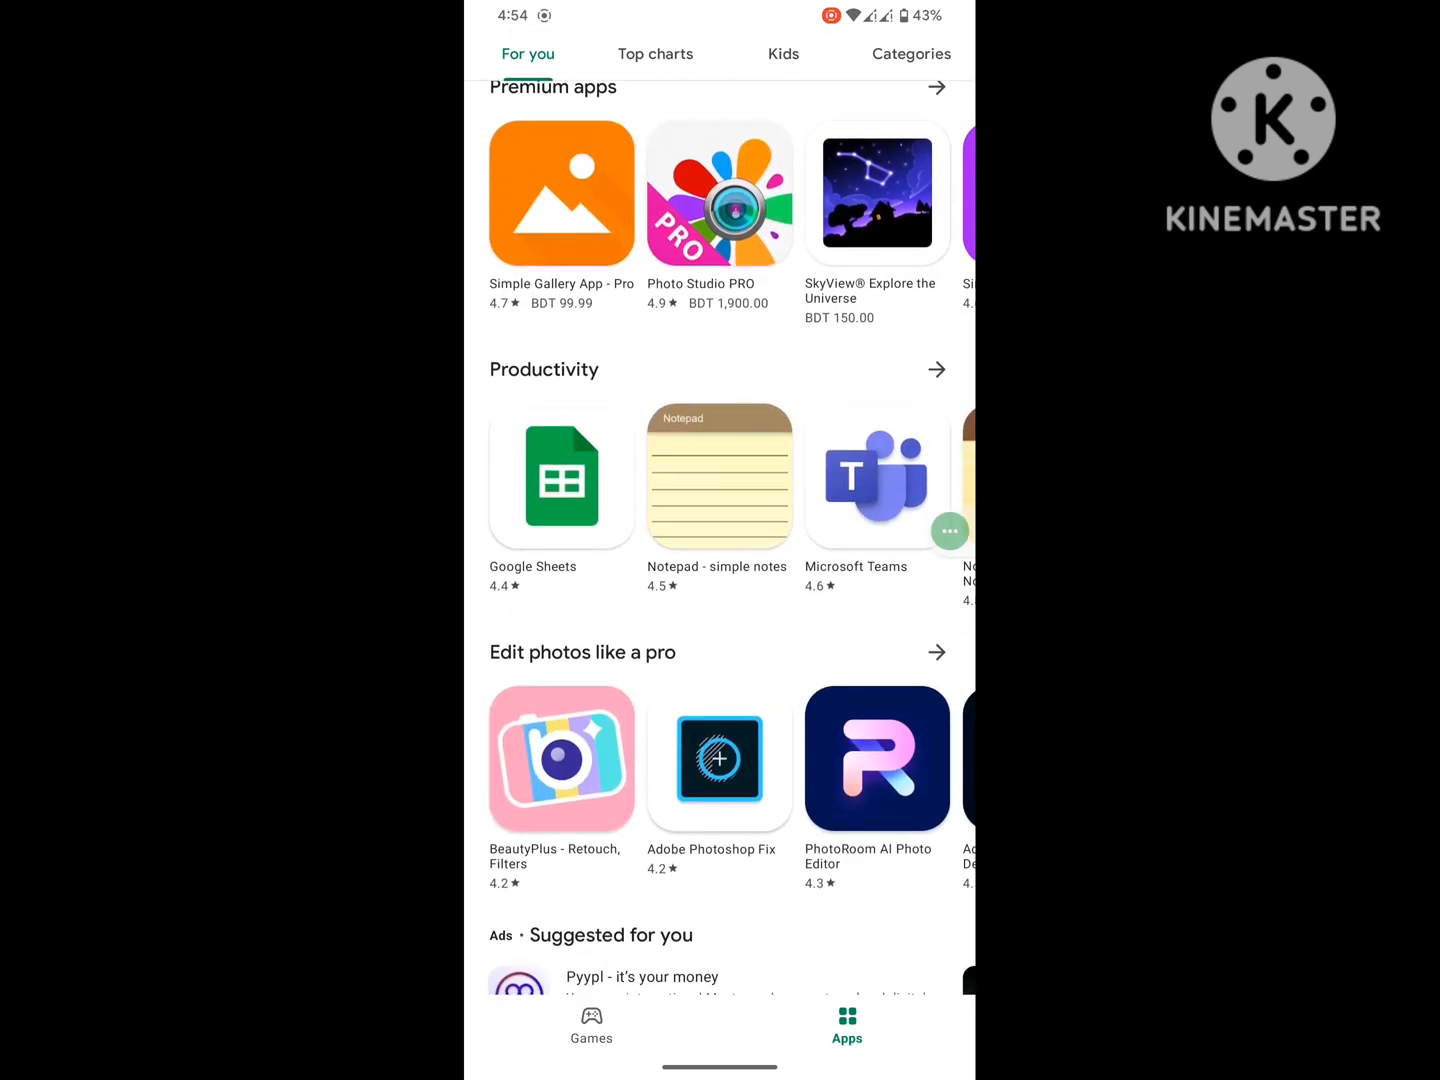
scroll(down, 3)
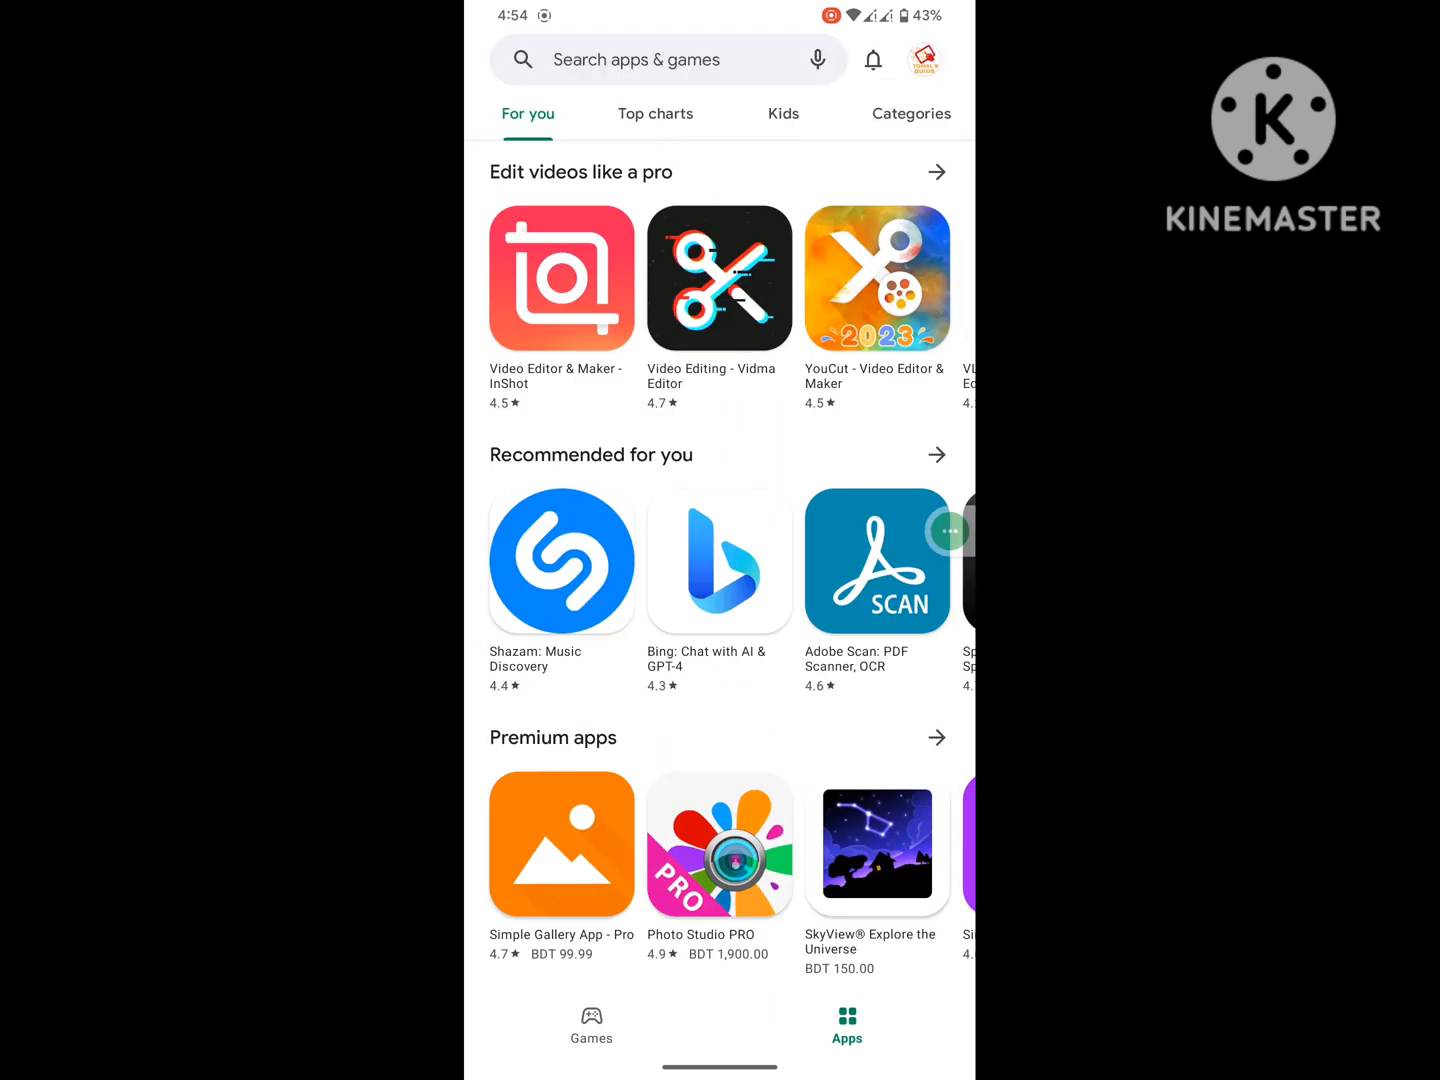